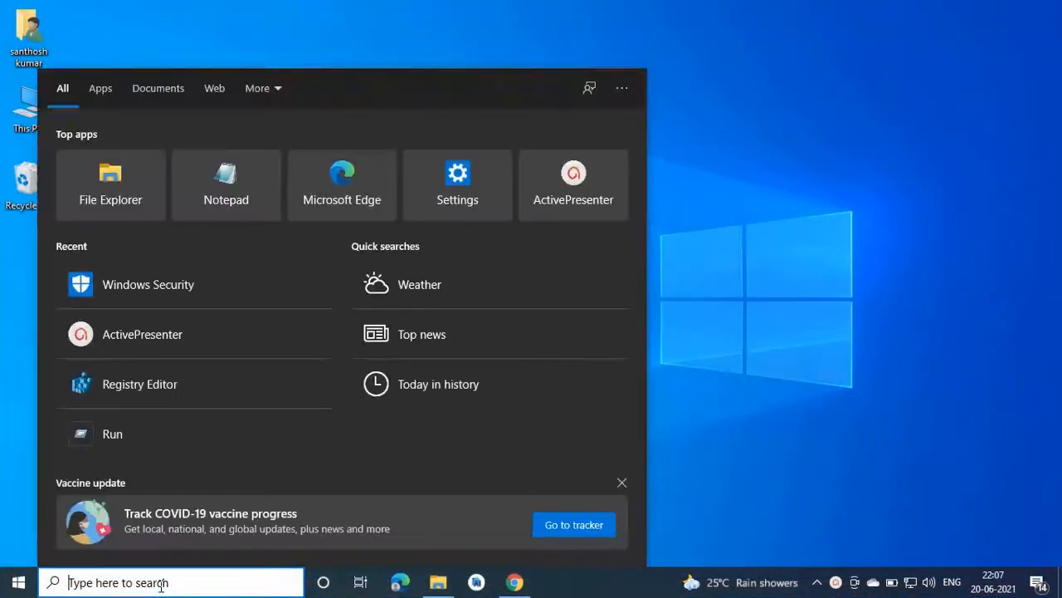
Search for 'windows security' and launch the Windows Security app from the results
text(windows sec)
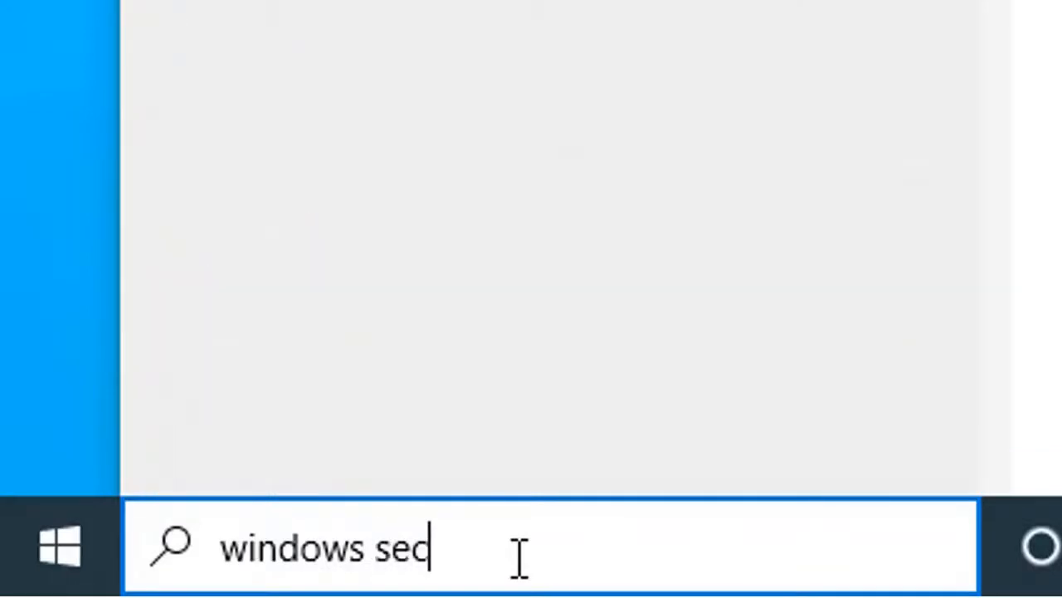
text(urity)
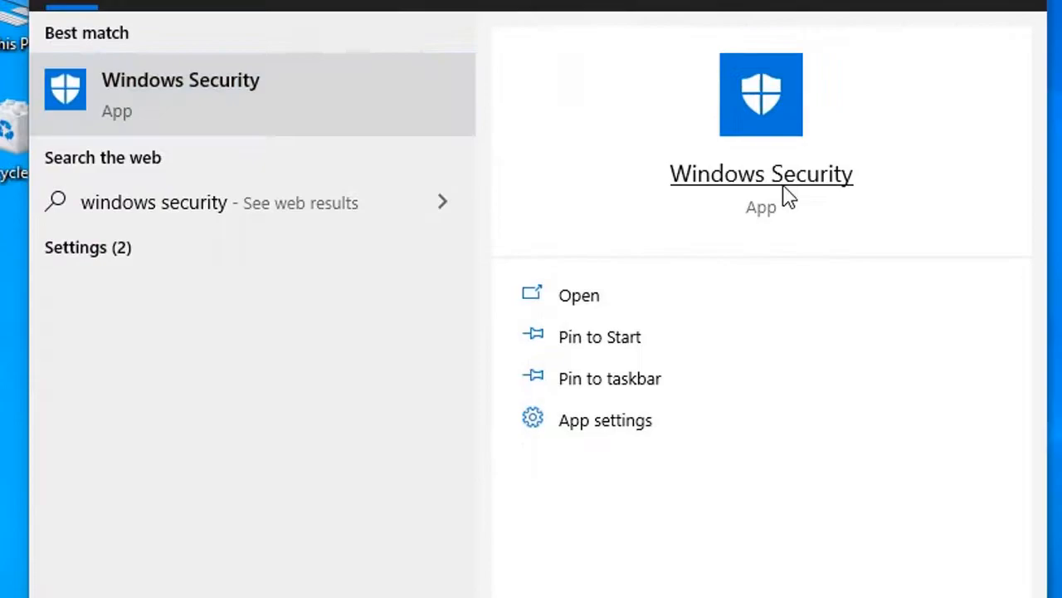
click(578, 294)
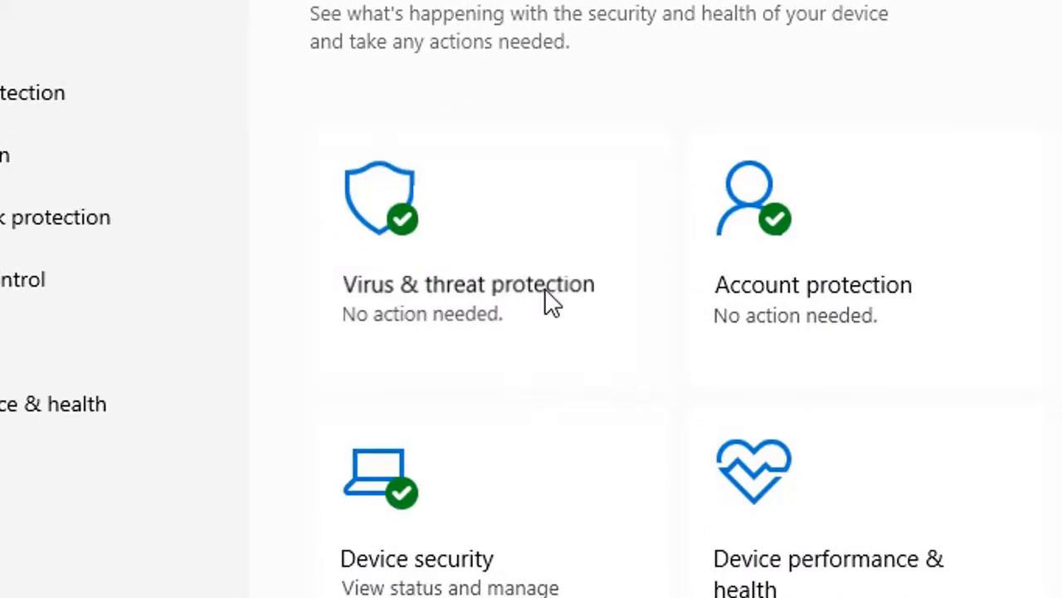
Under Virus & threat protection scan options, pick Full scan and start it
click(468, 284)
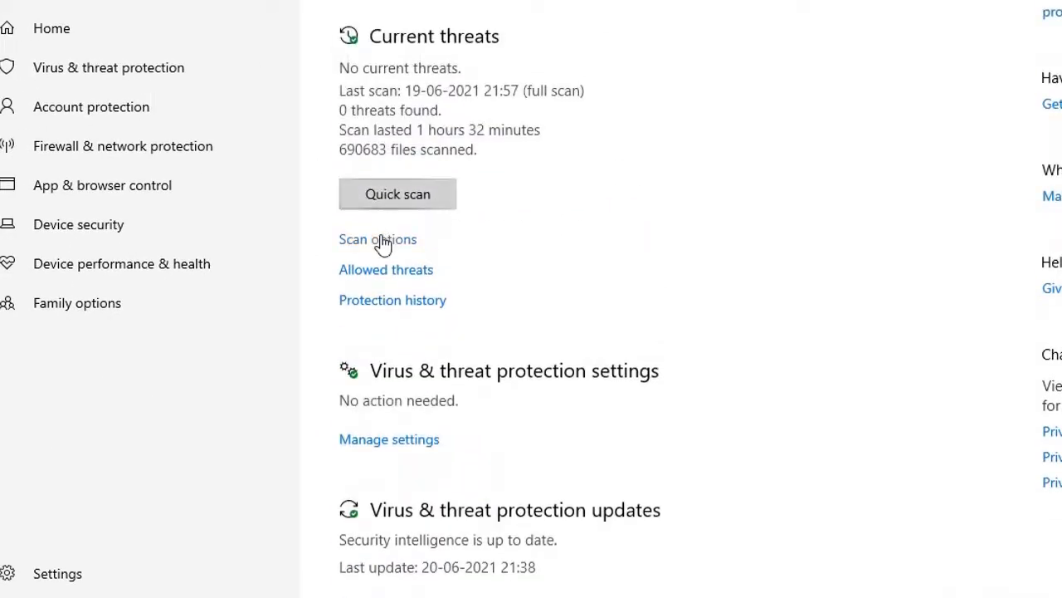
click(378, 239)
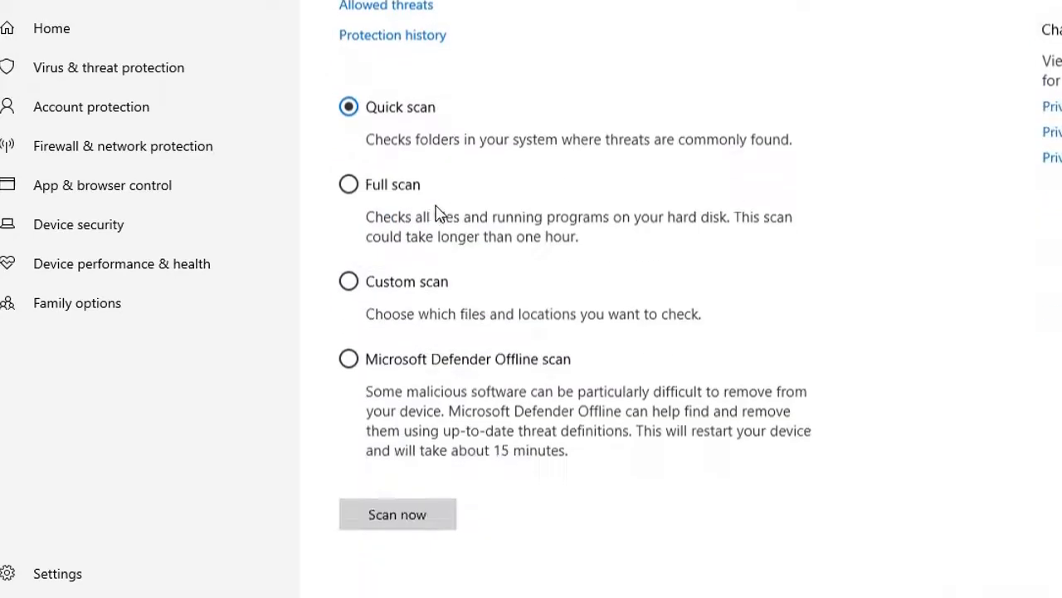
click(347, 183)
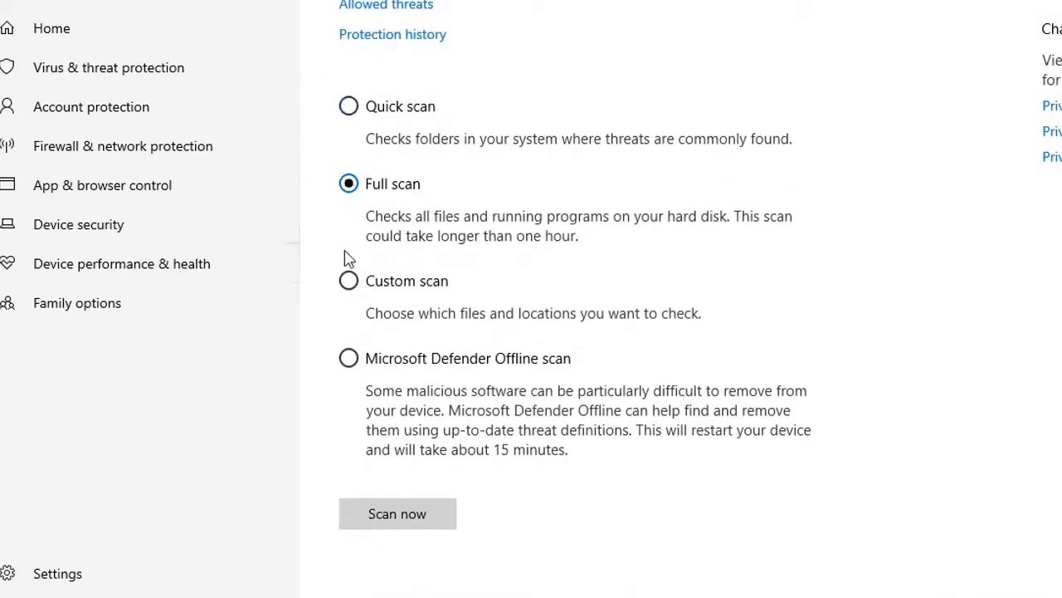
click(347, 358)
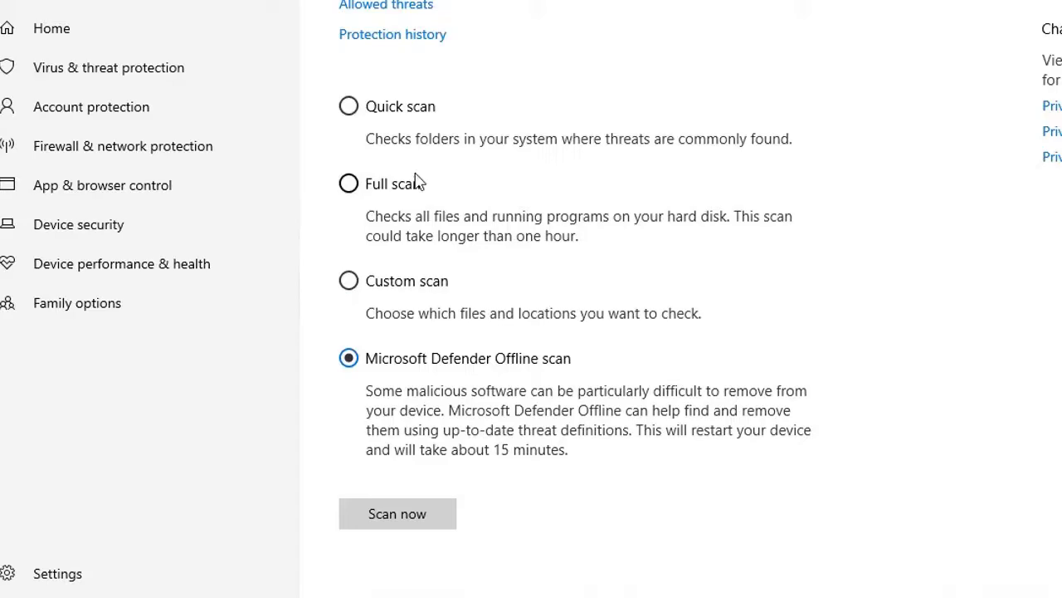
click(347, 184)
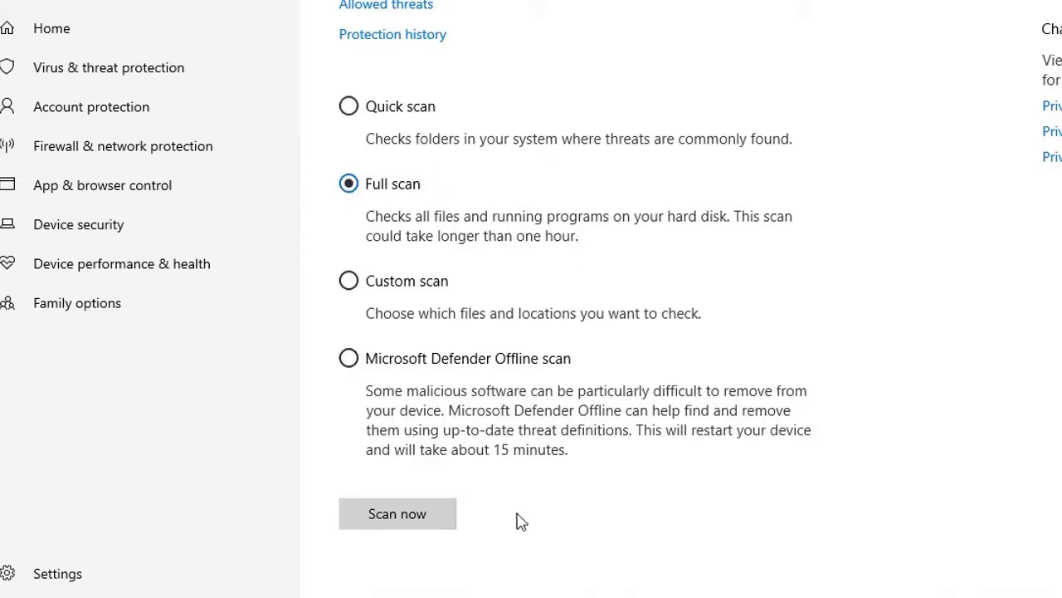
click(397, 513)
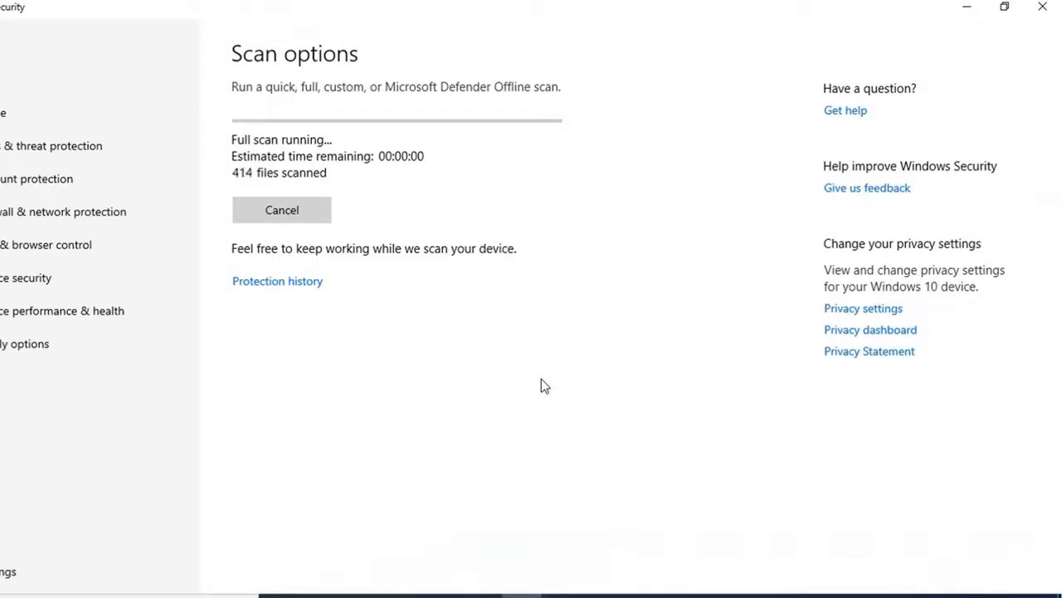
mouse_move(383, 355)
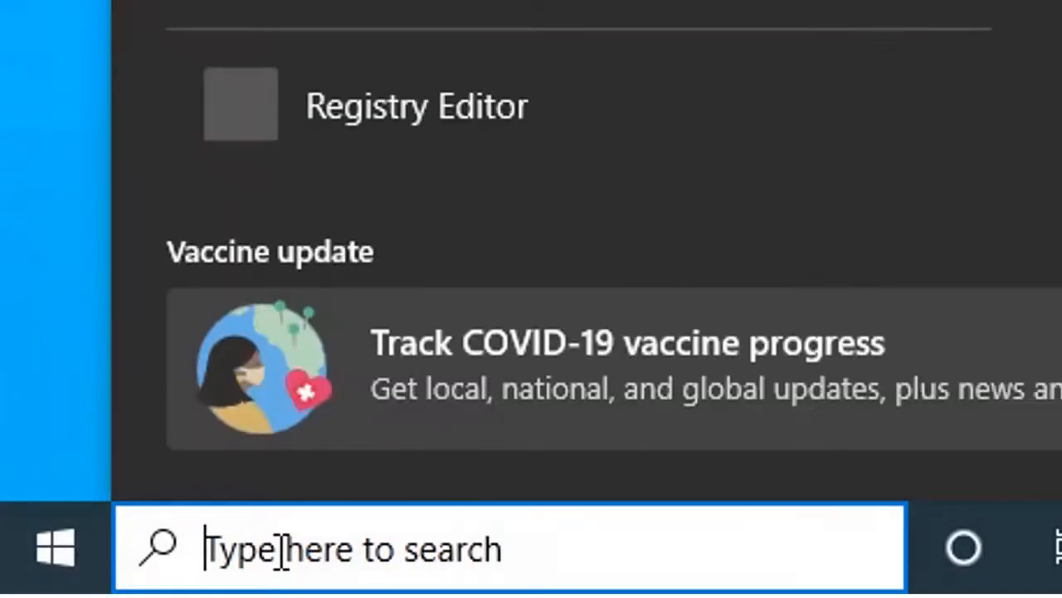
Launch Registry Editor by running 'regedit' from the Run dialog
text(run)
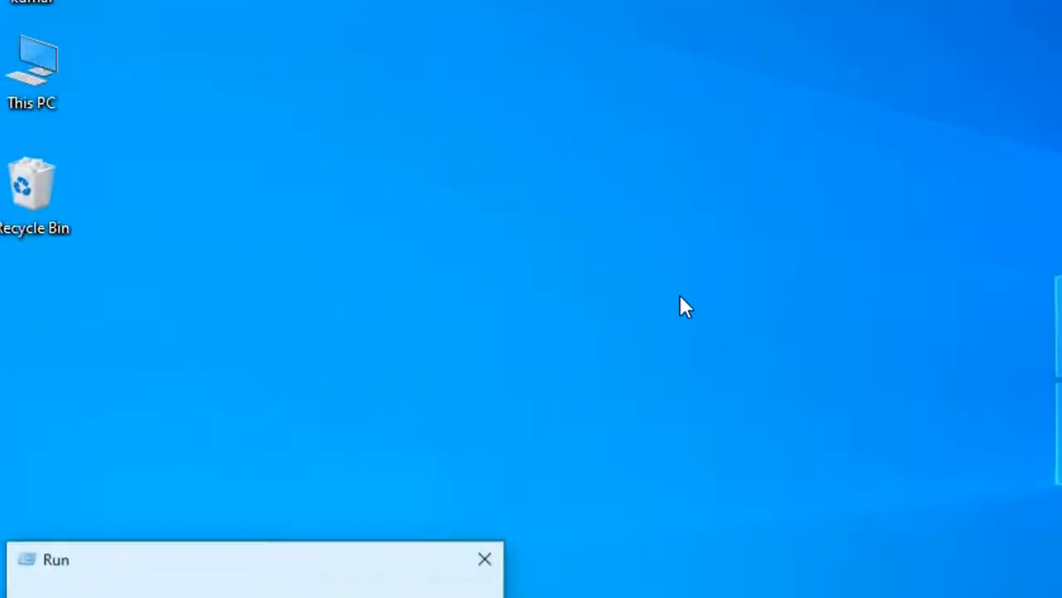
text(re)
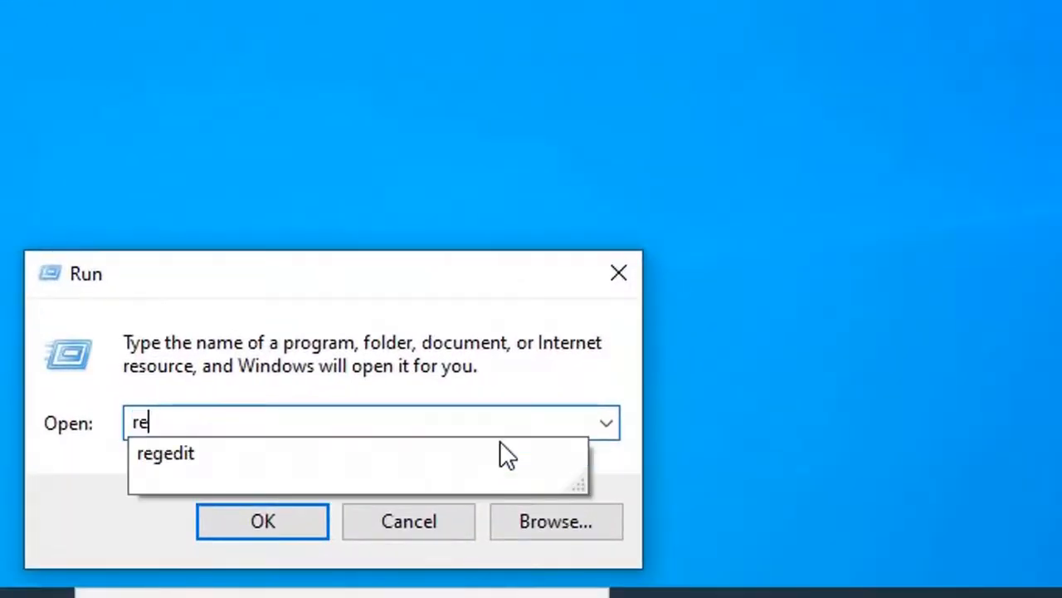
text(g)
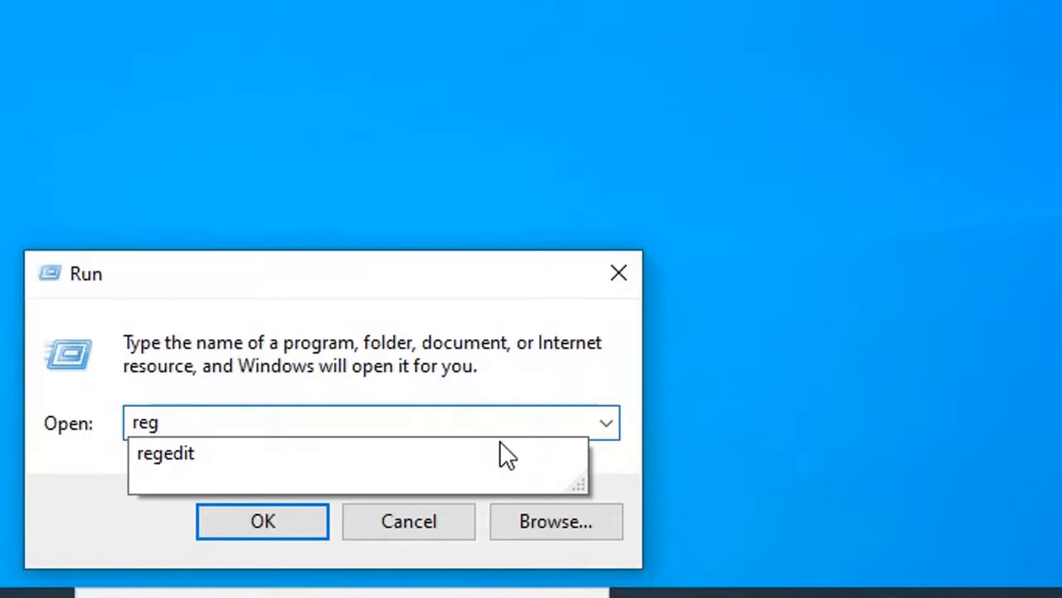
click(165, 454)
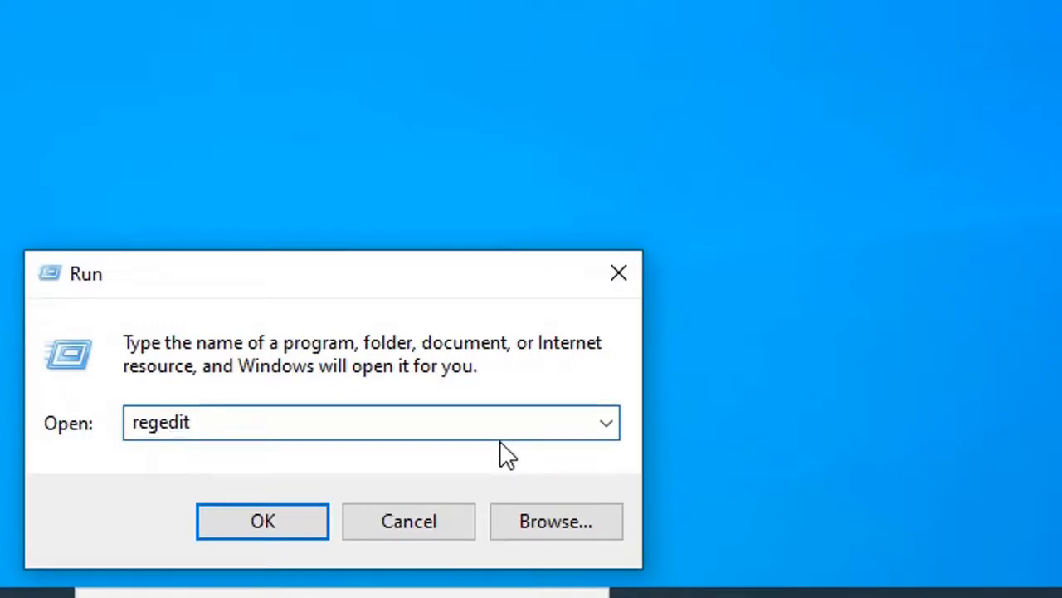
click(262, 521)
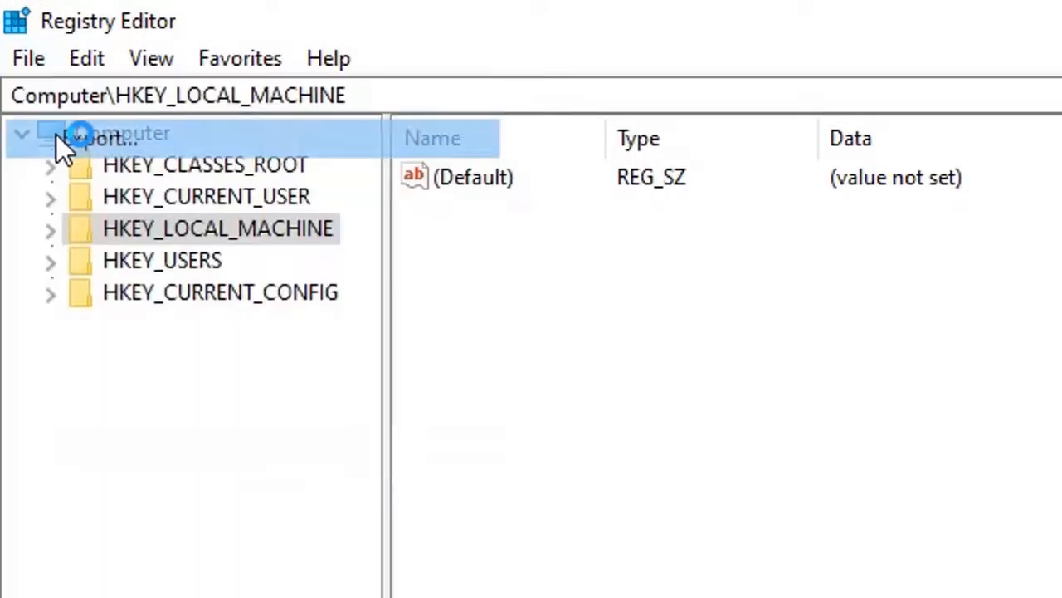
Export the HKEY_LOCAL_MACHINE branch to the Desktop as 'bakup.reg'
click(85, 135)
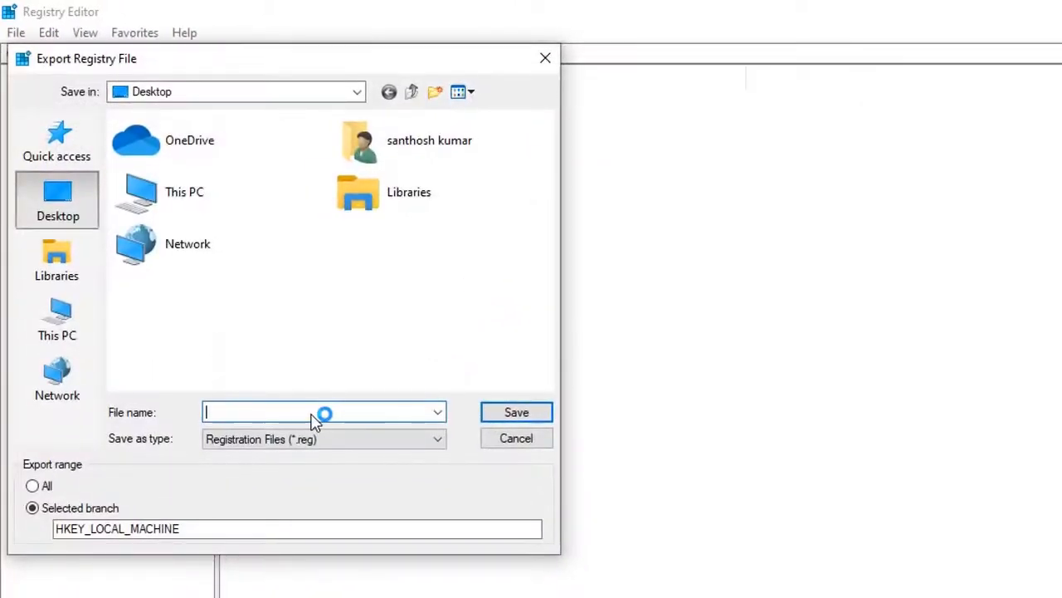
text(ba)
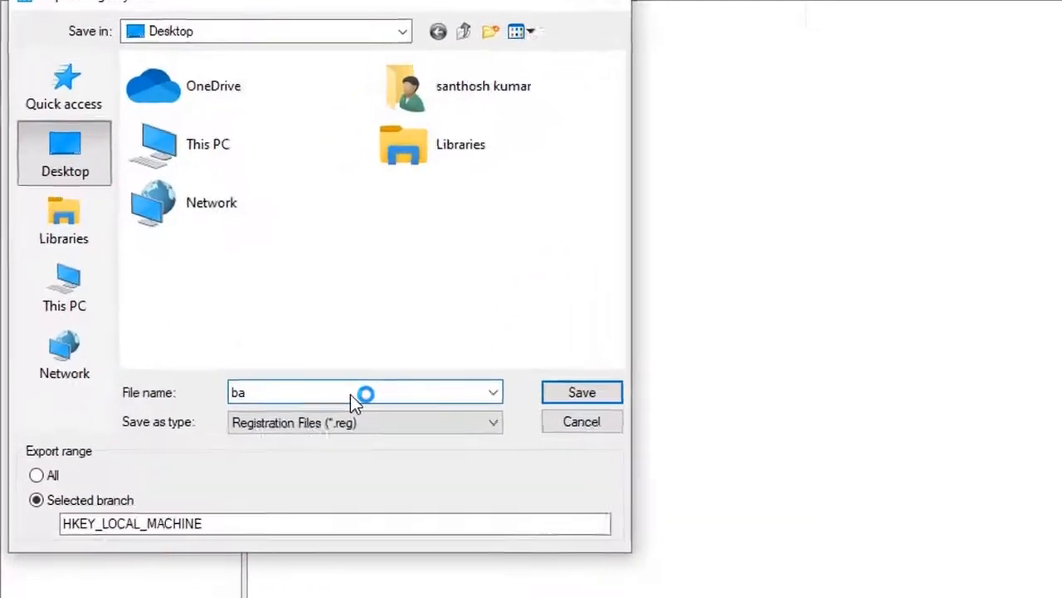
text(k)
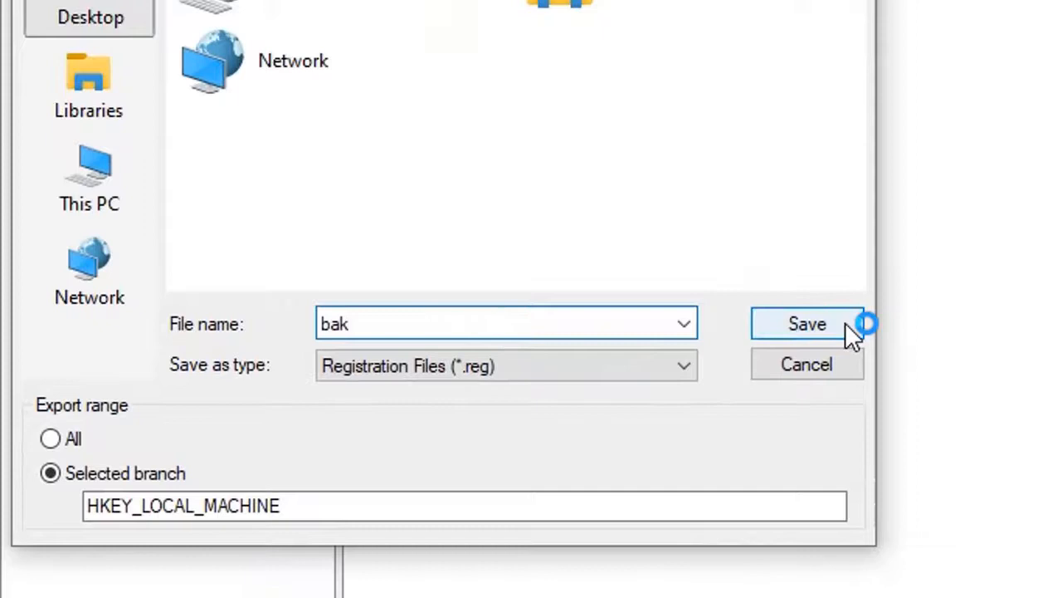
text(up)
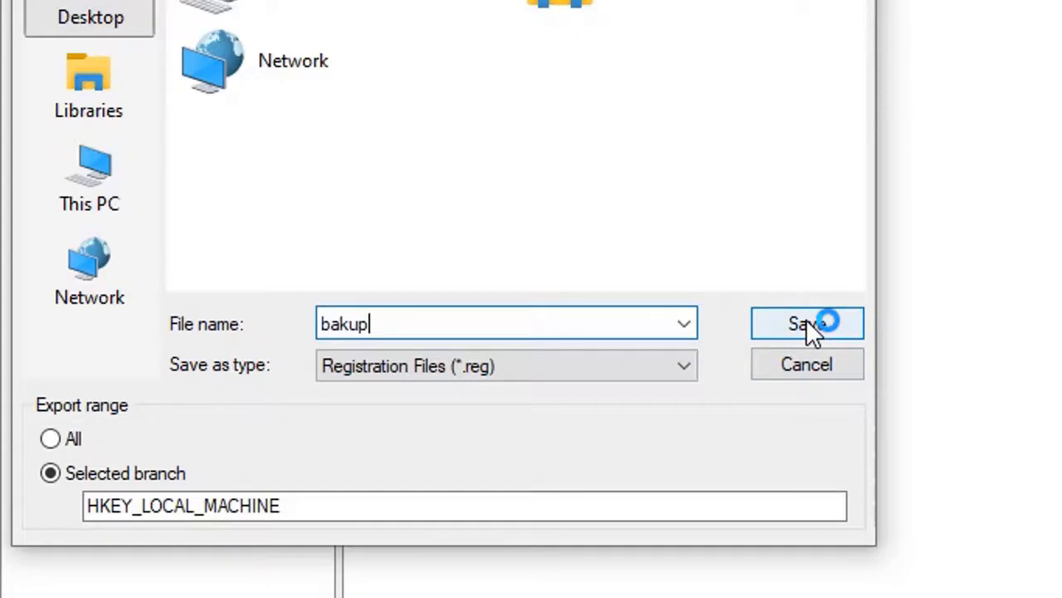
click(805, 324)
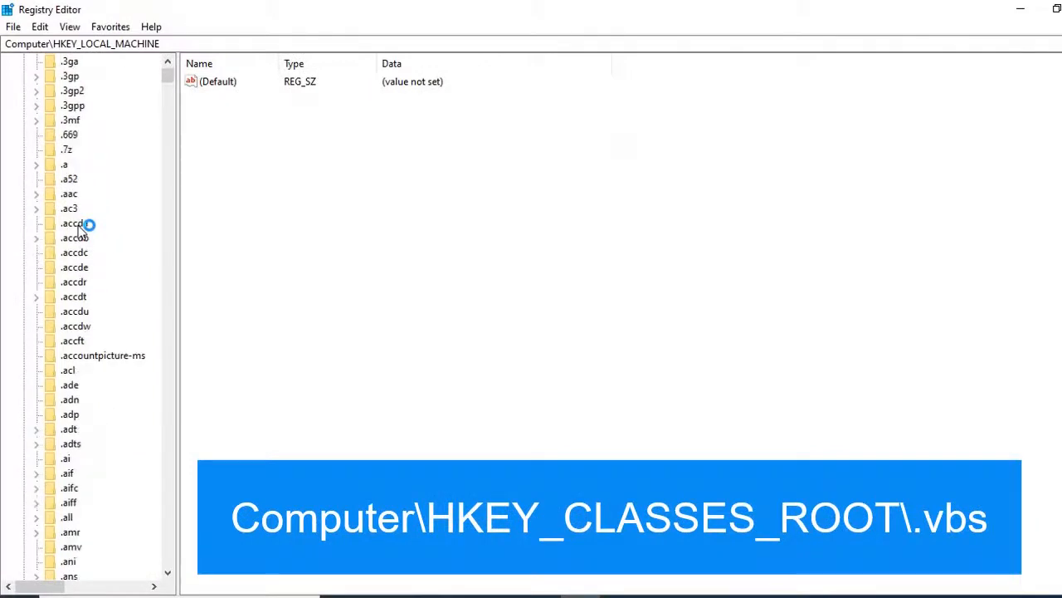
Scroll down the HKEY_CLASSES_ROOT list to the .vbs extension key
scroll(down, 3)
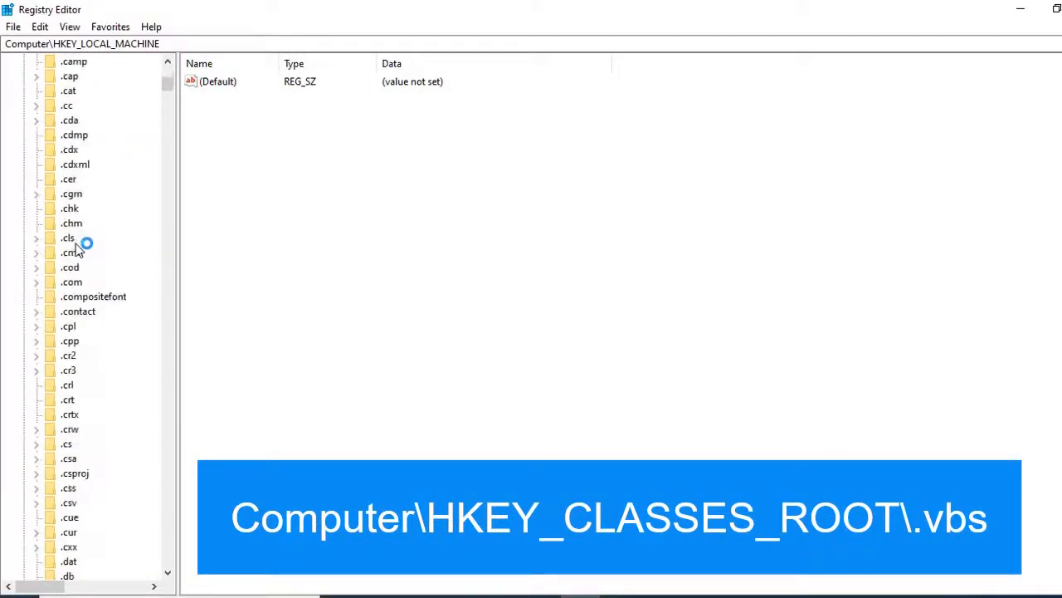
scroll(down, 3)
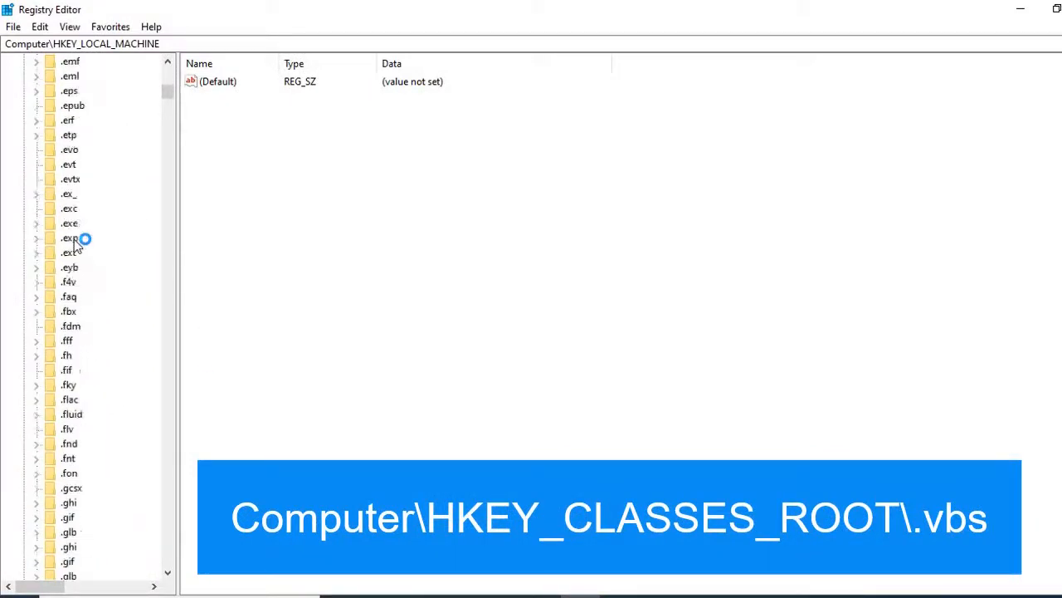
scroll(down, 3)
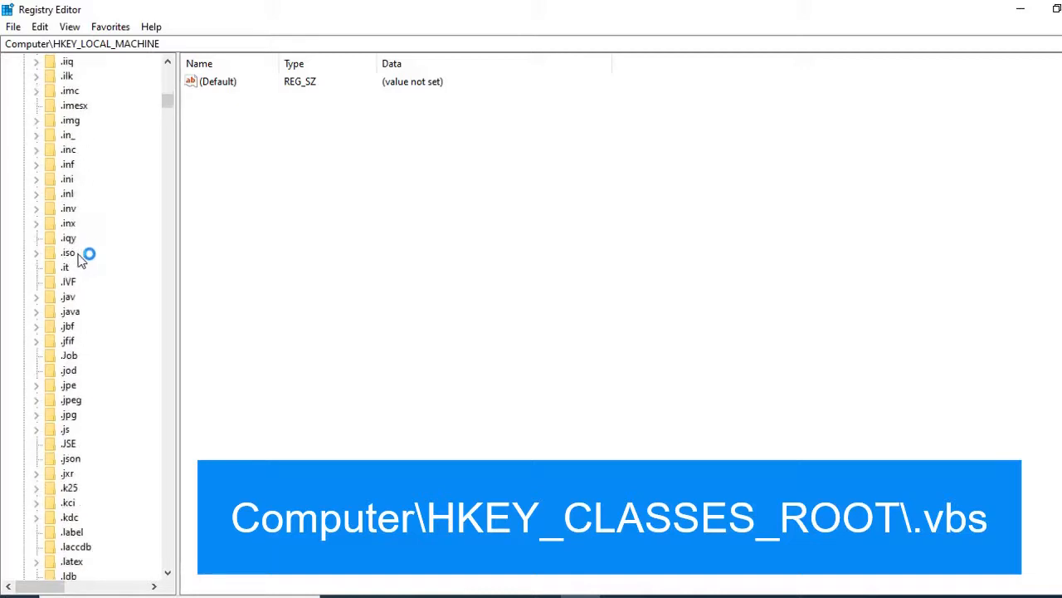
scroll(down, 3)
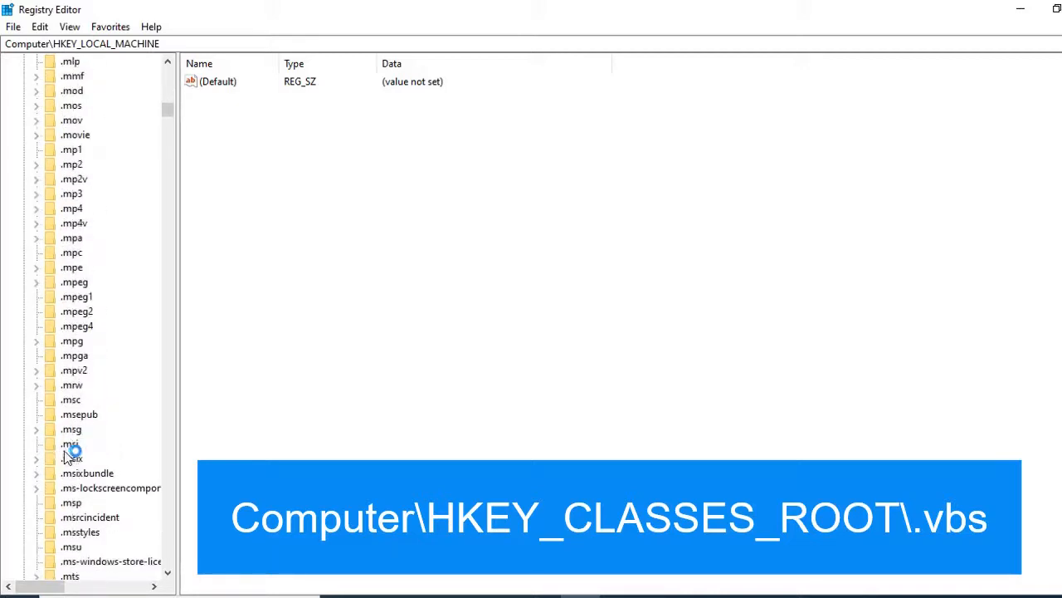
scroll(down, 3)
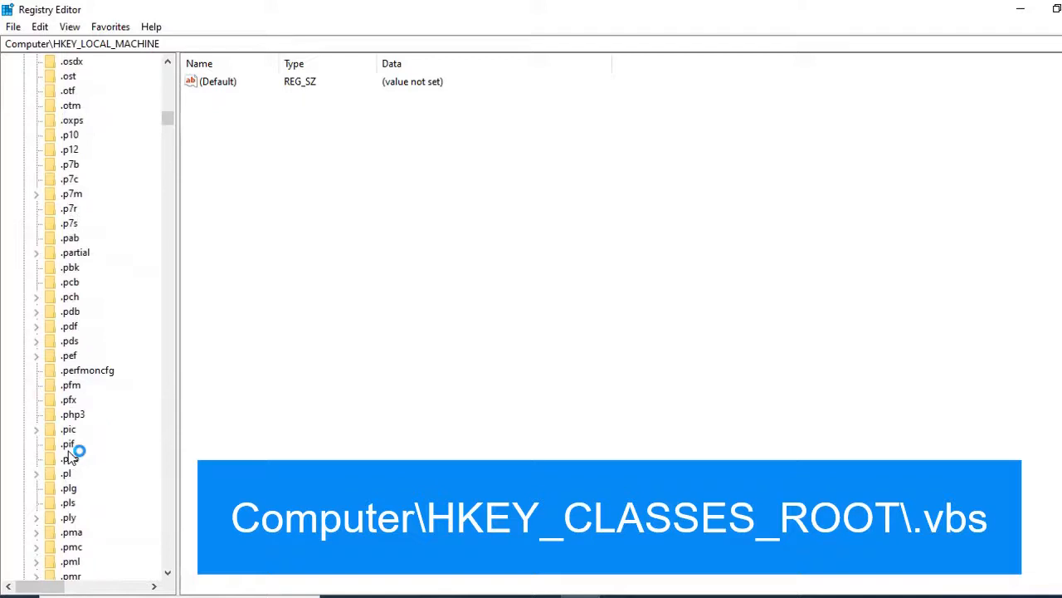
scroll(down, 3)
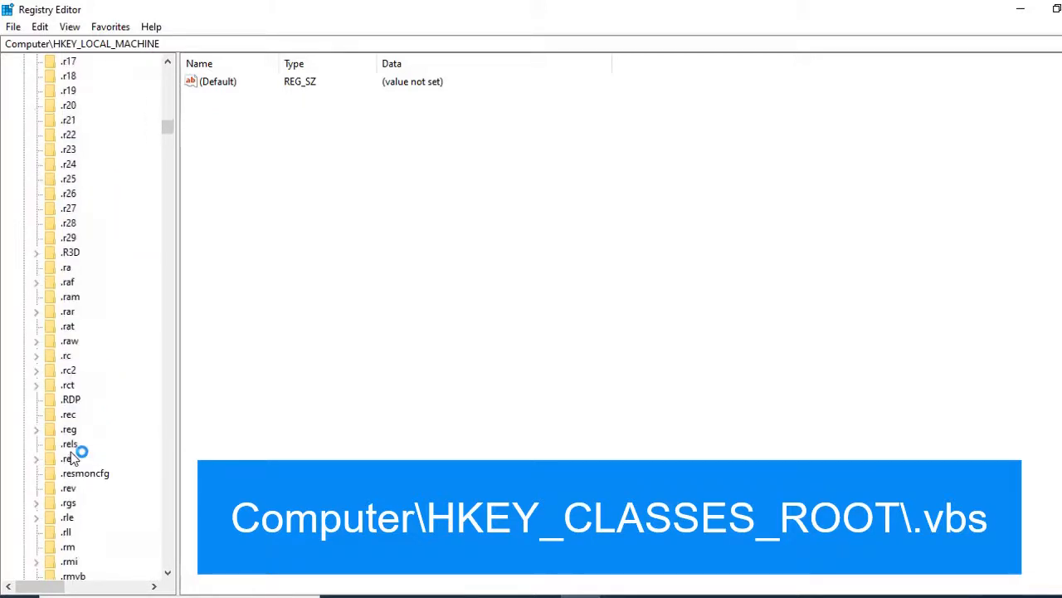
scroll(down, 3)
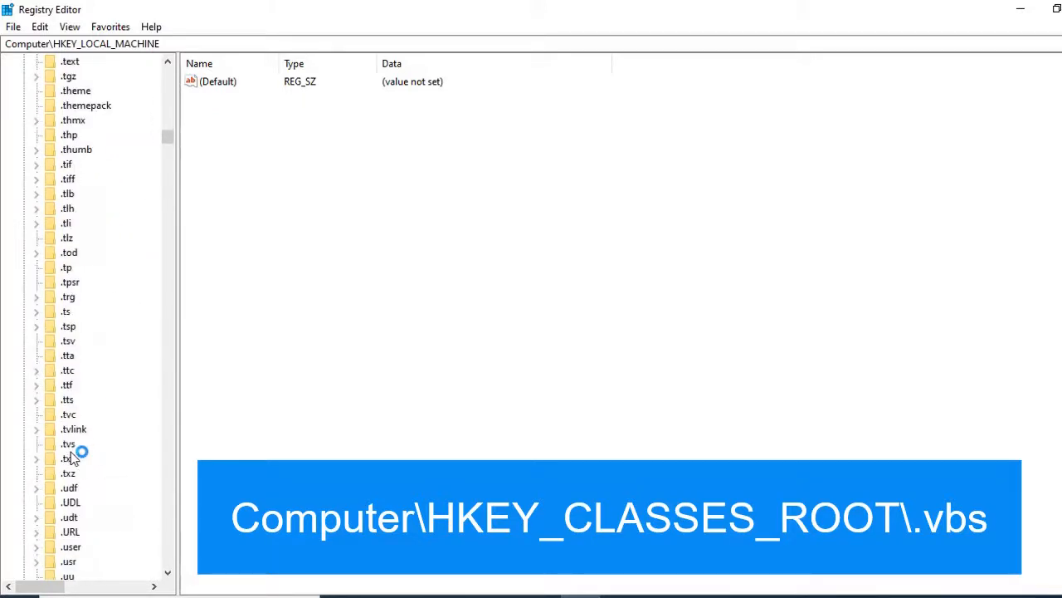
scroll(down, 3)
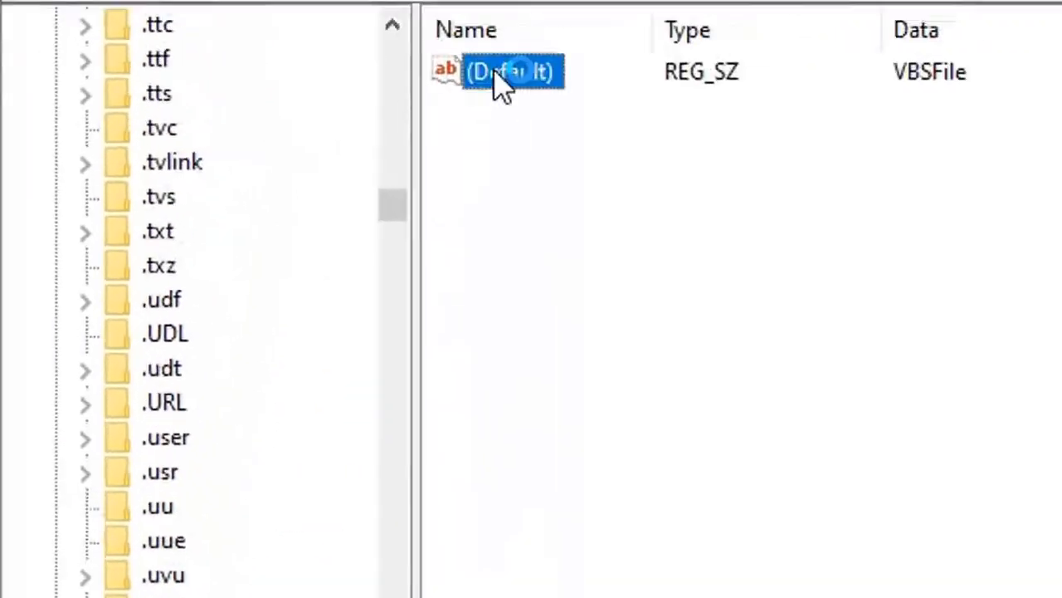
Verify the .vbs (Default) value data reads VBSFile and close the edit box unchanged
double_click(510, 70)
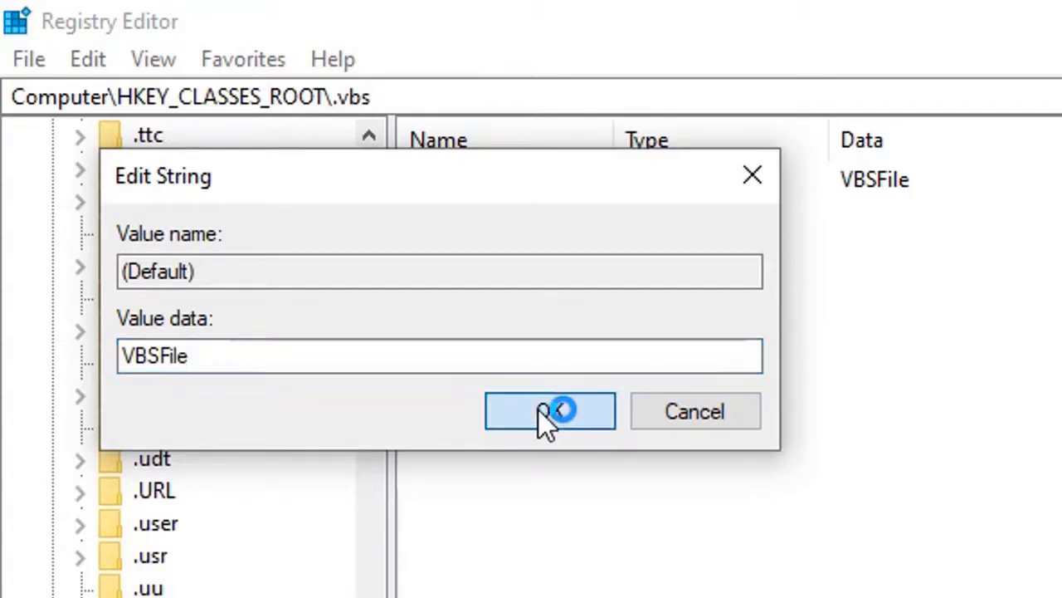
click(550, 411)
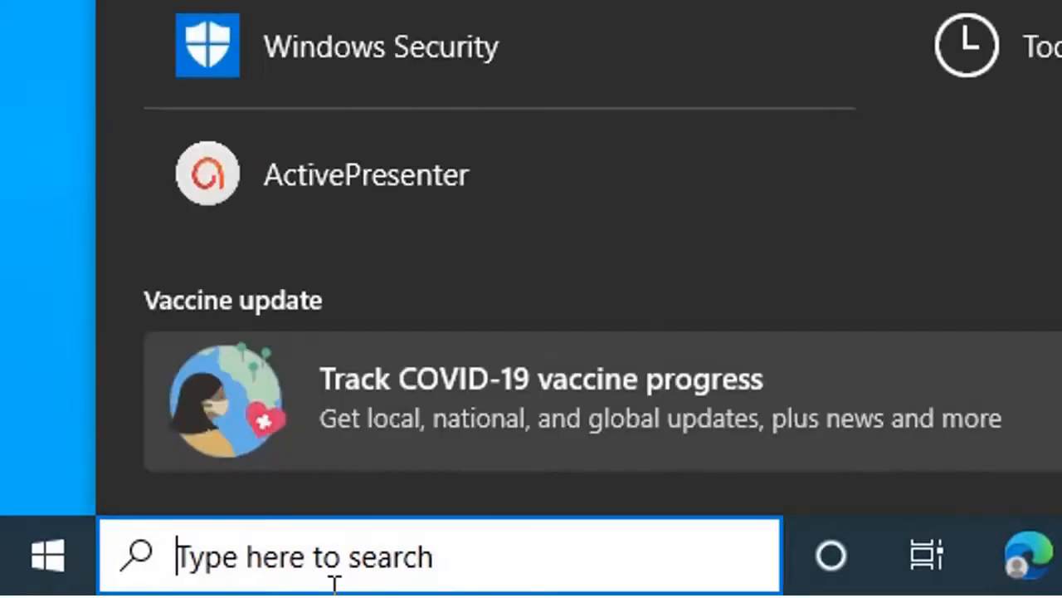
Search 'reged' in Windows Search to bring up Registry Editor
text(reged)
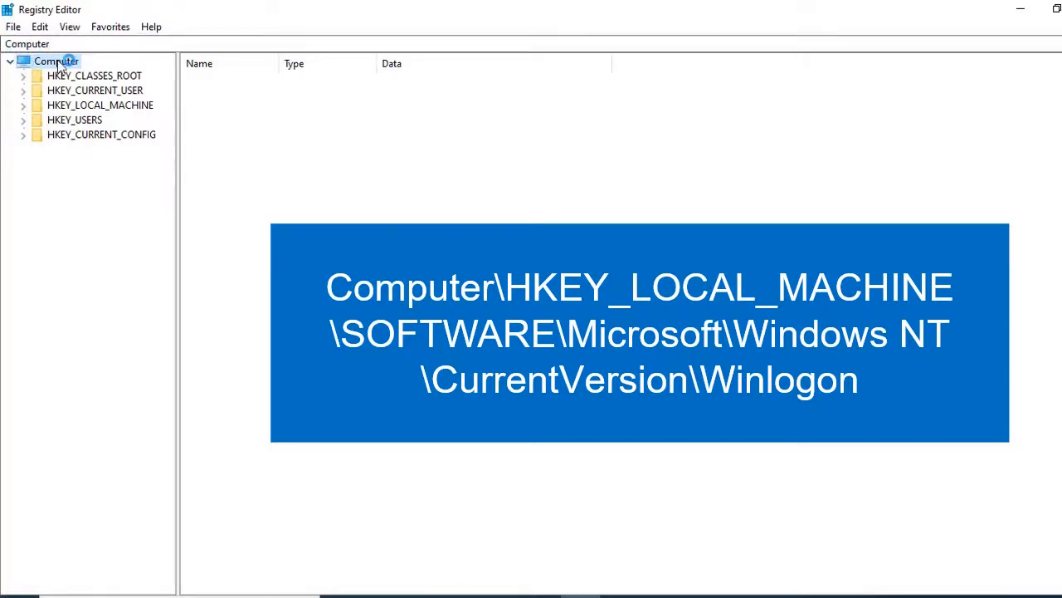
mouse_move(80, 90)
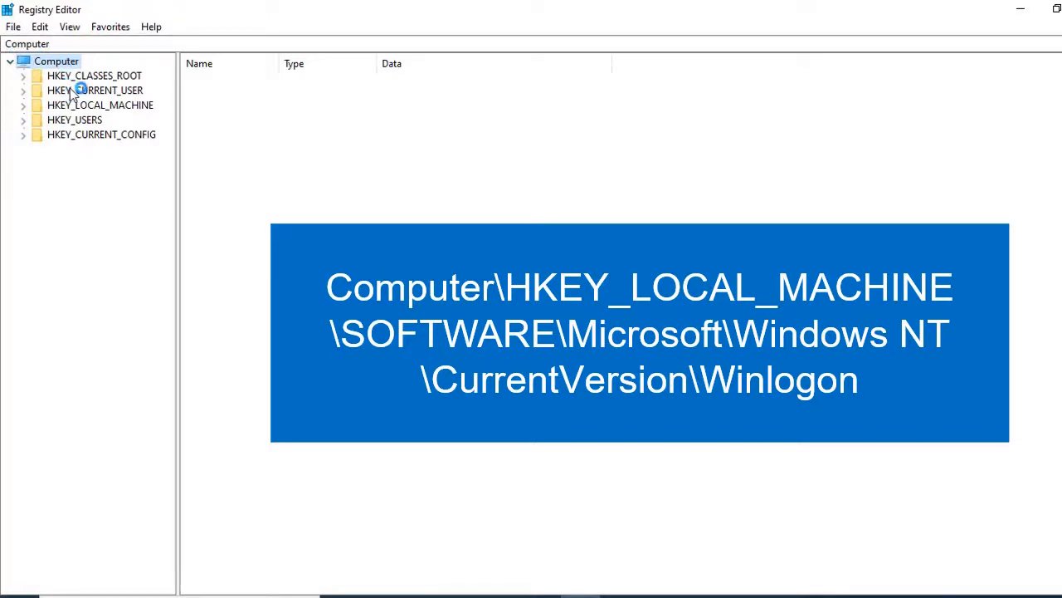
mouse_move(53, 108)
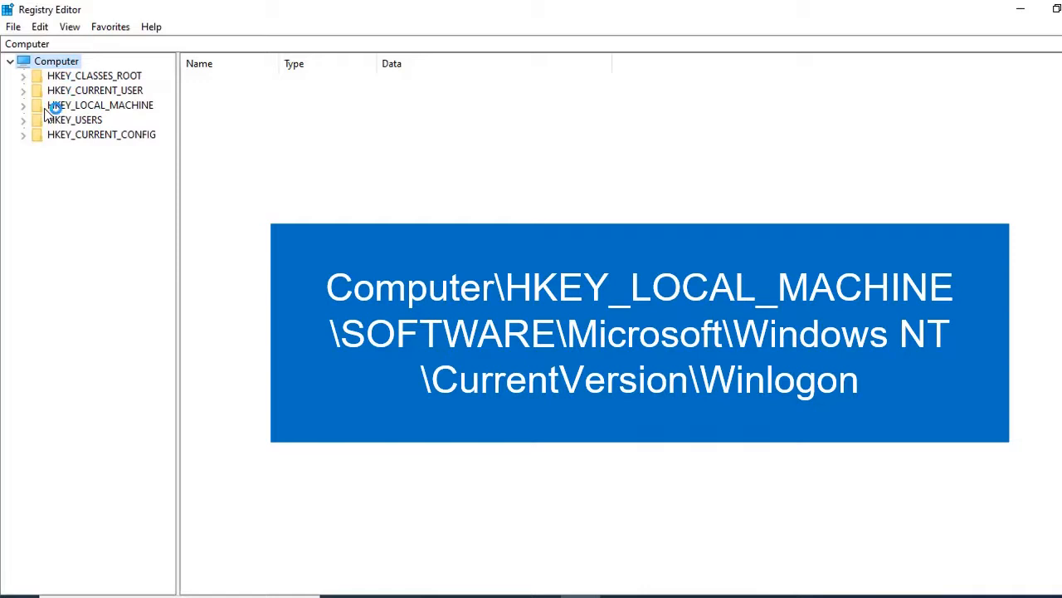
Expand HKEY_LOCAL_MACHINE\SOFTWARE\Microsoft\Windows NT\CurrentVersion down to the Winlogon key
click(22, 105)
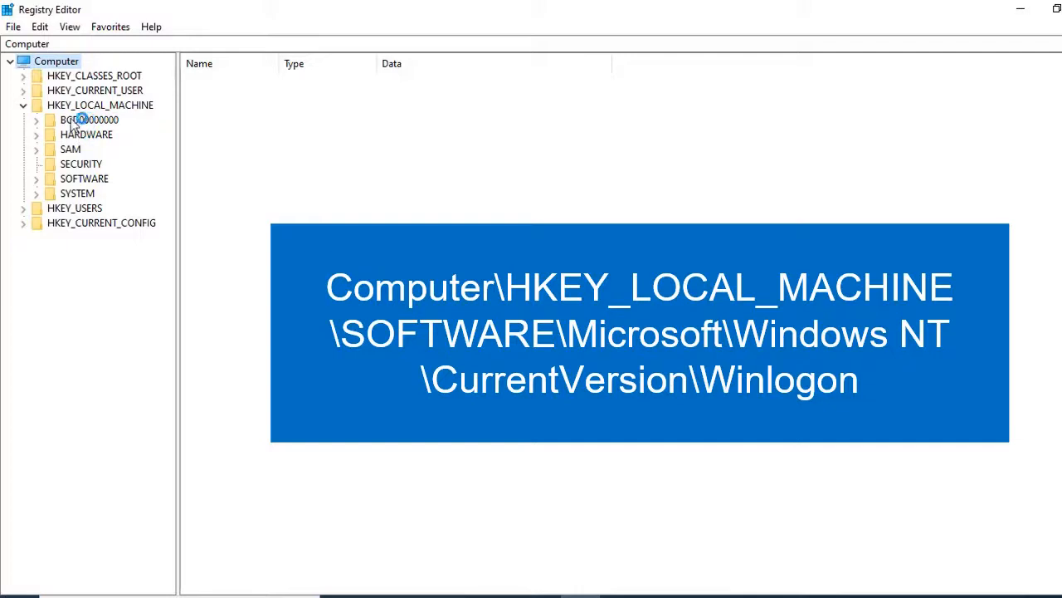
click(36, 179)
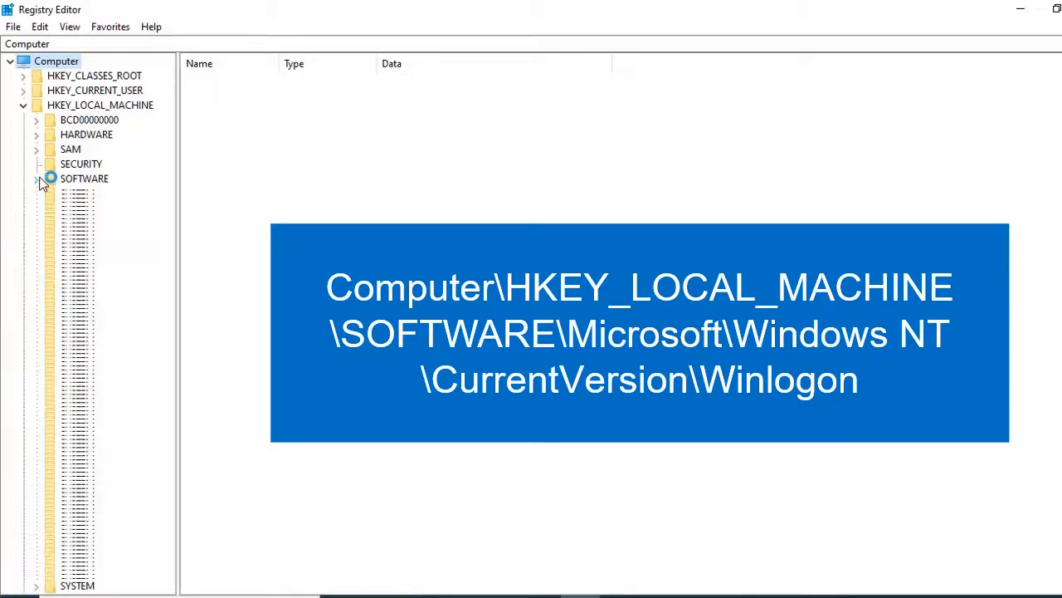
click(37, 178)
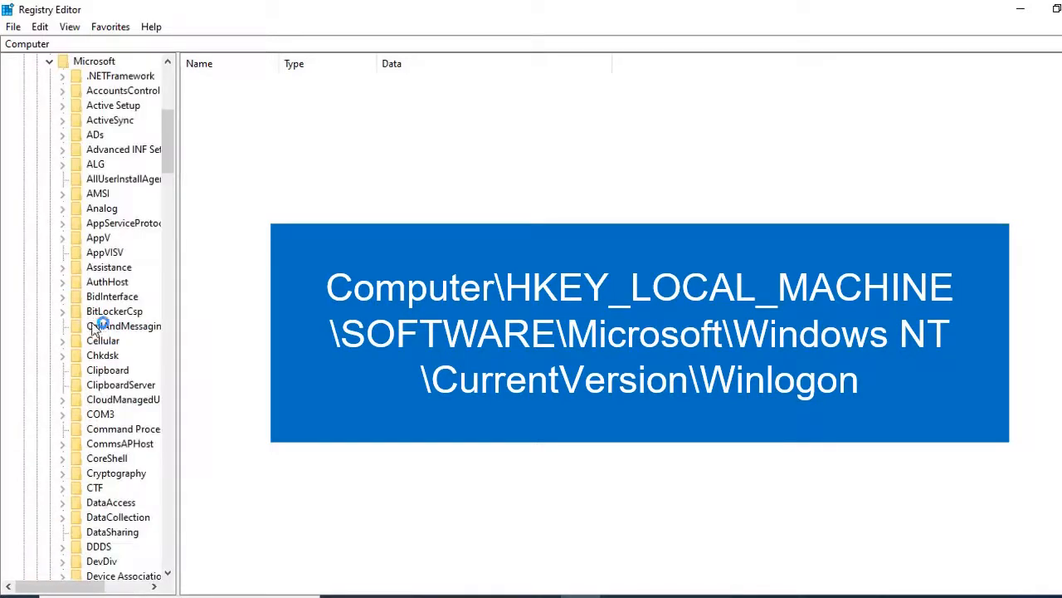
mouse_move(105, 318)
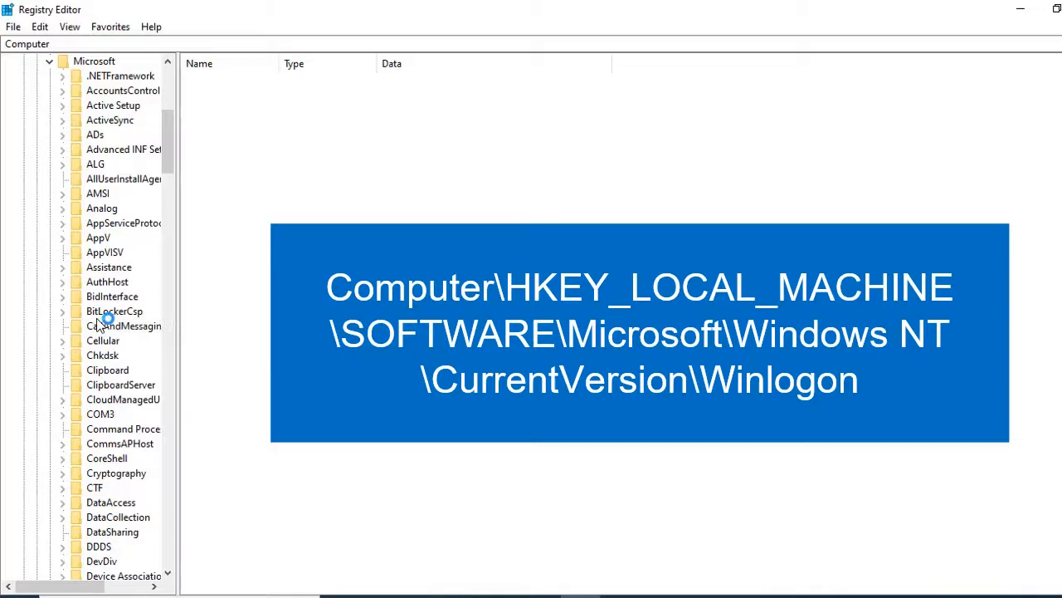
scroll(down, 3)
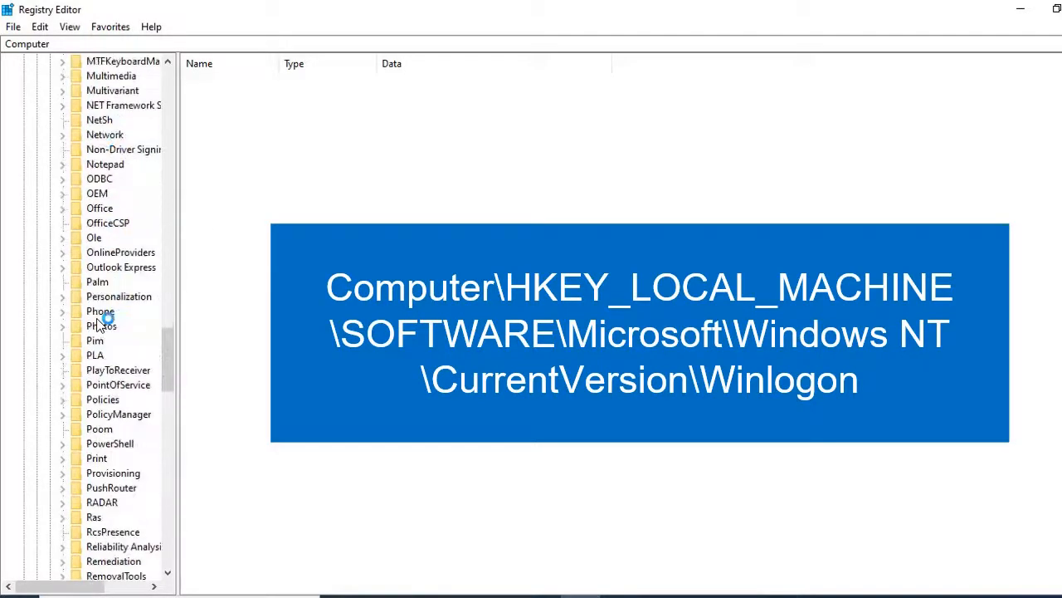
scroll(down, 3)
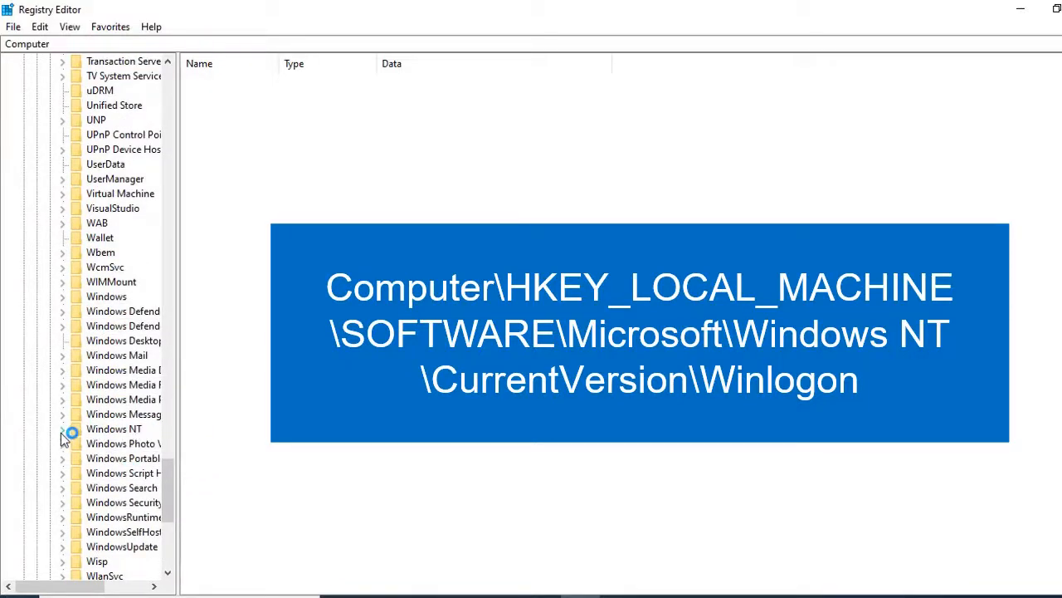
click(62, 429)
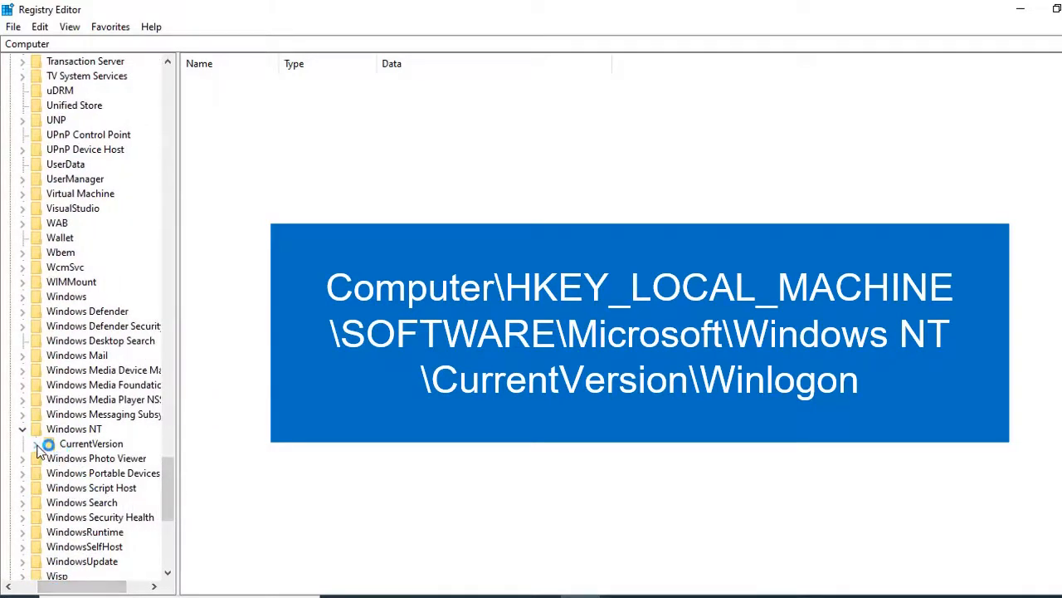
click(24, 444)
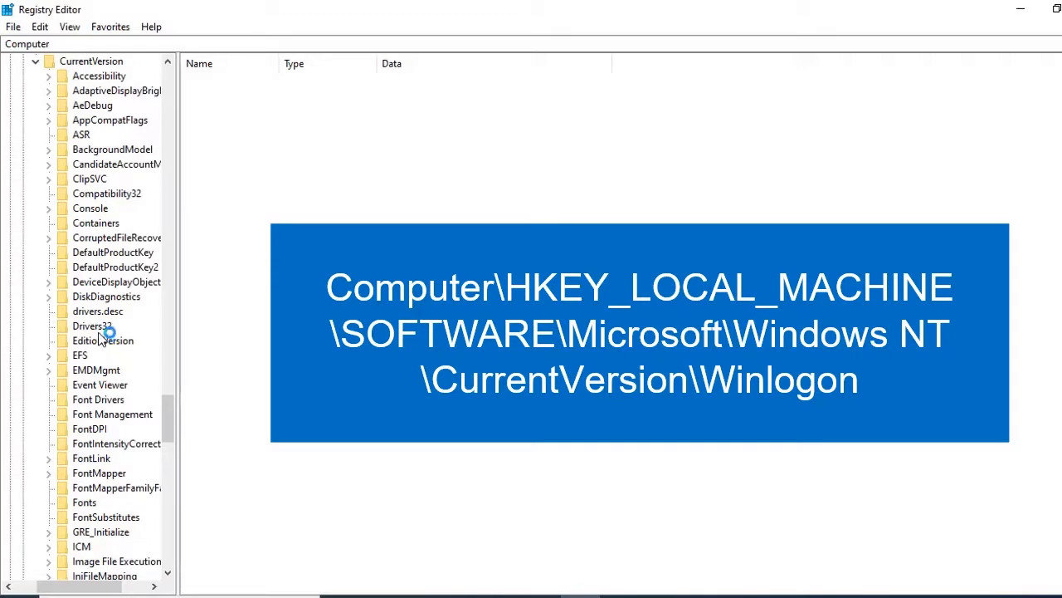
scroll(down, 3)
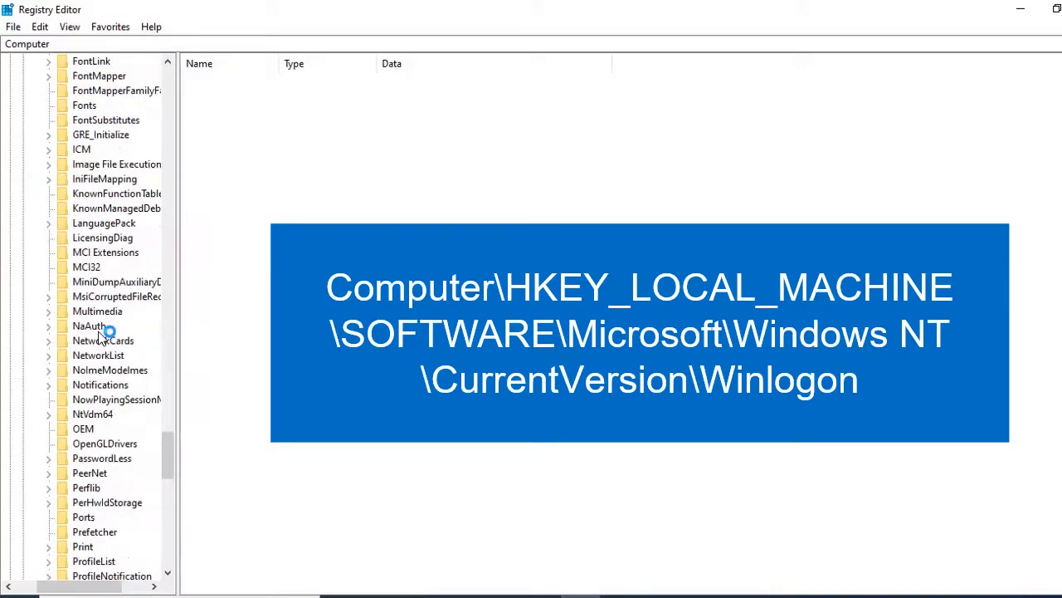
scroll(down, 3)
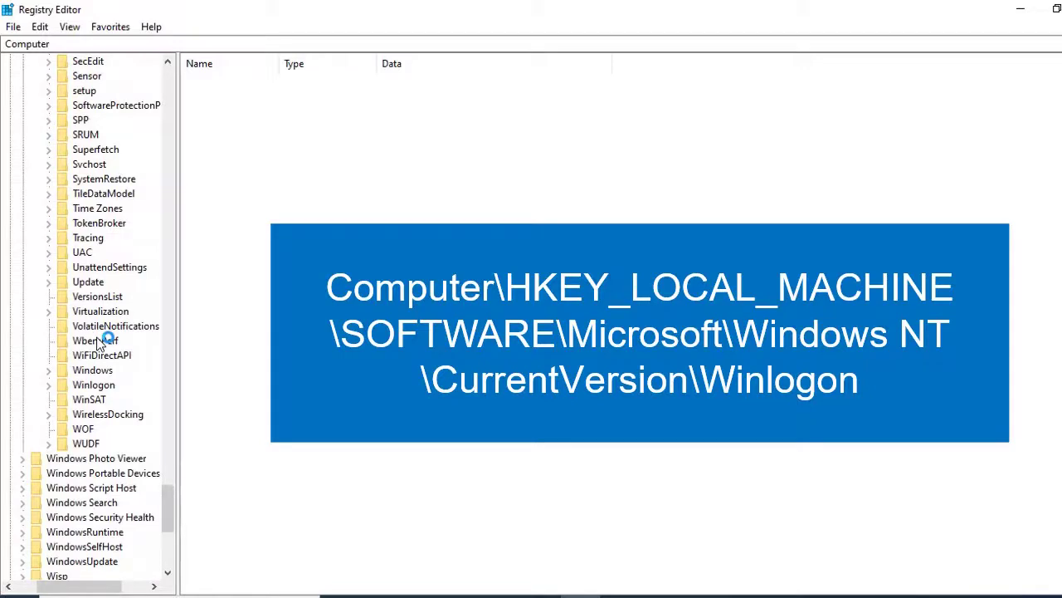
click(39, 385)
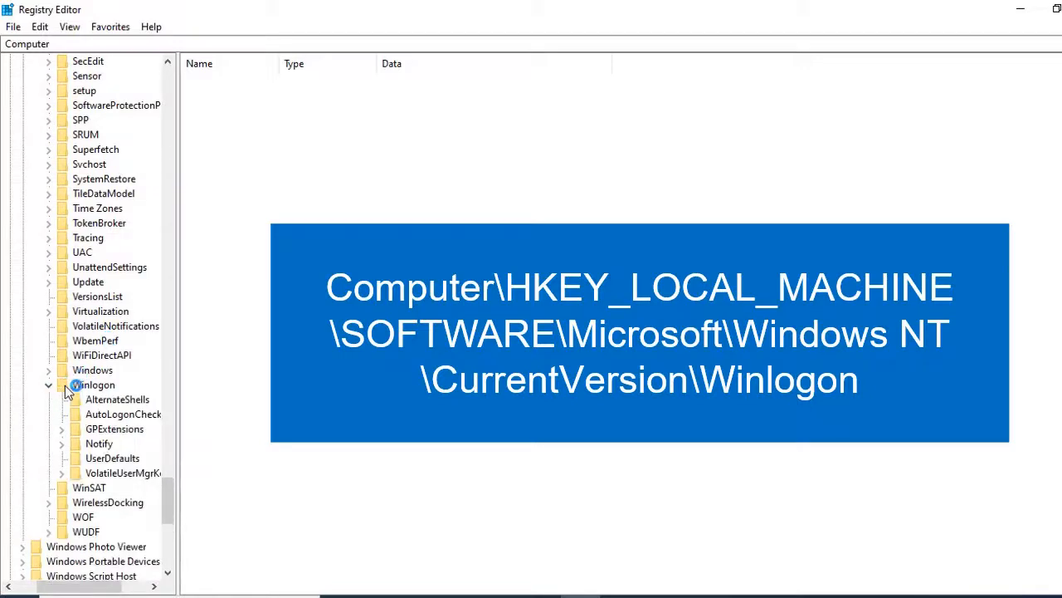
Show Winlogon's values and bring up the context menu for Userinit
click(94, 384)
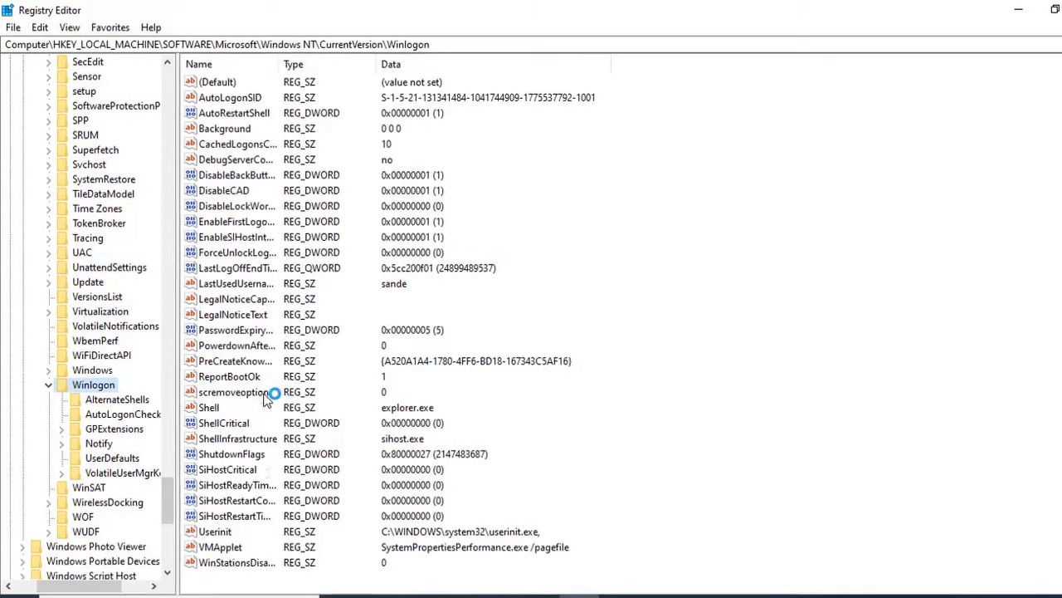
click(214, 529)
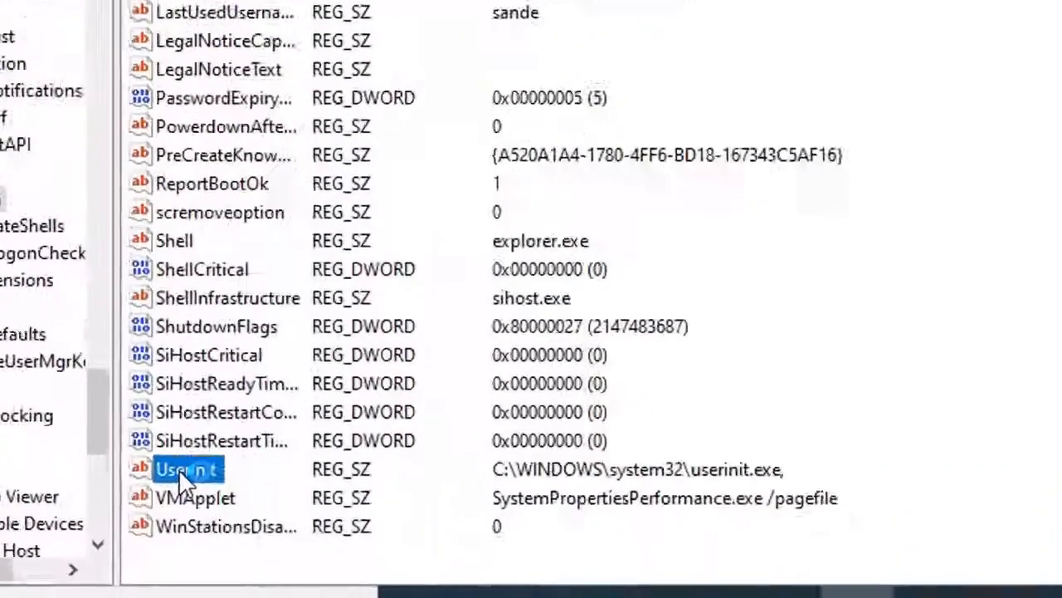
right_click(179, 469)
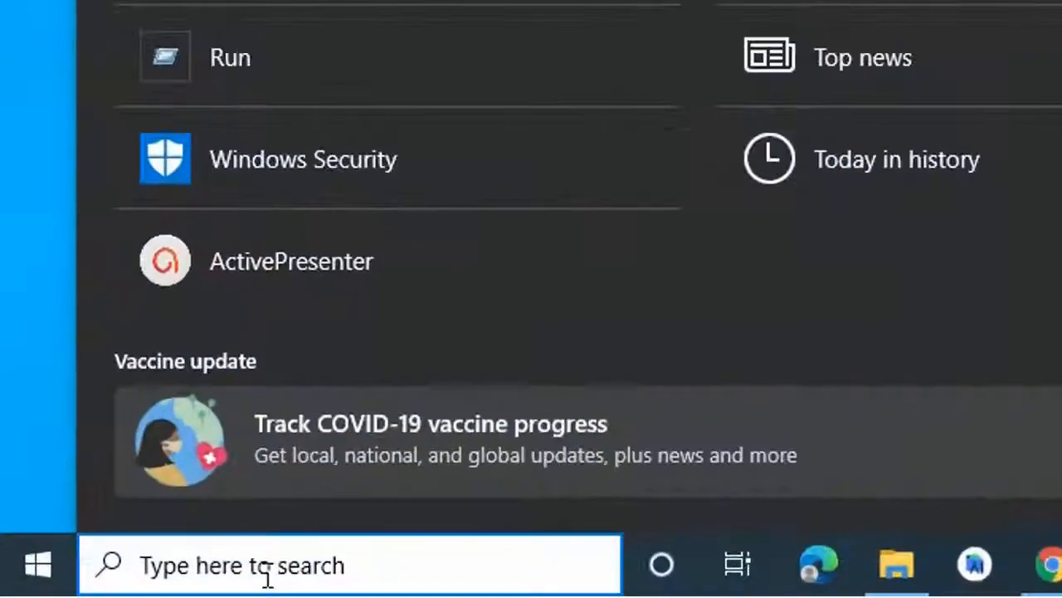
Launch Command Prompt as administrator from a 'cmd' search, move its window, then close it
text(cm)
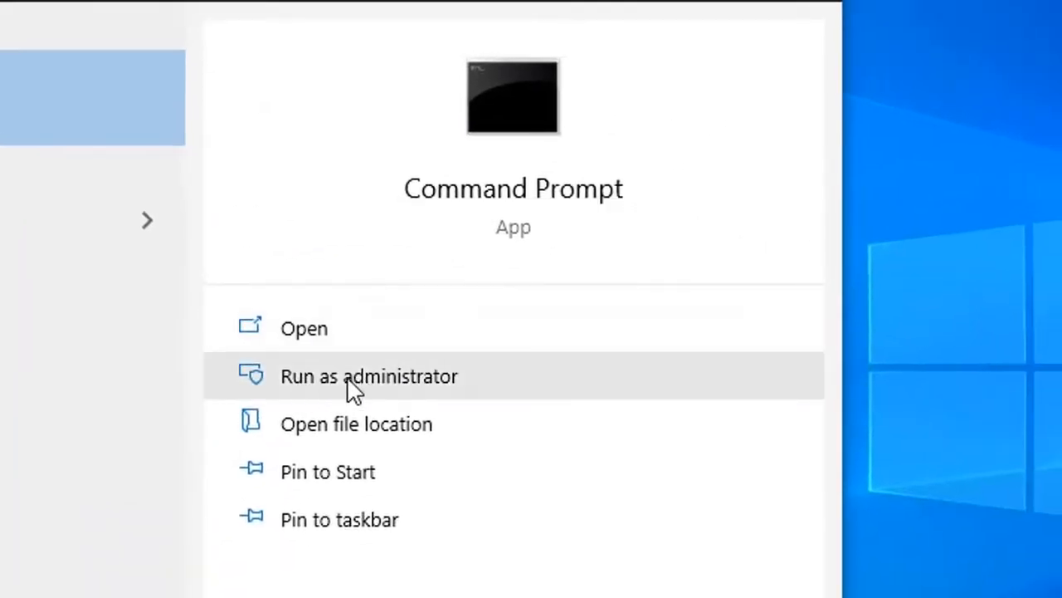
mouse_move(332, 391)
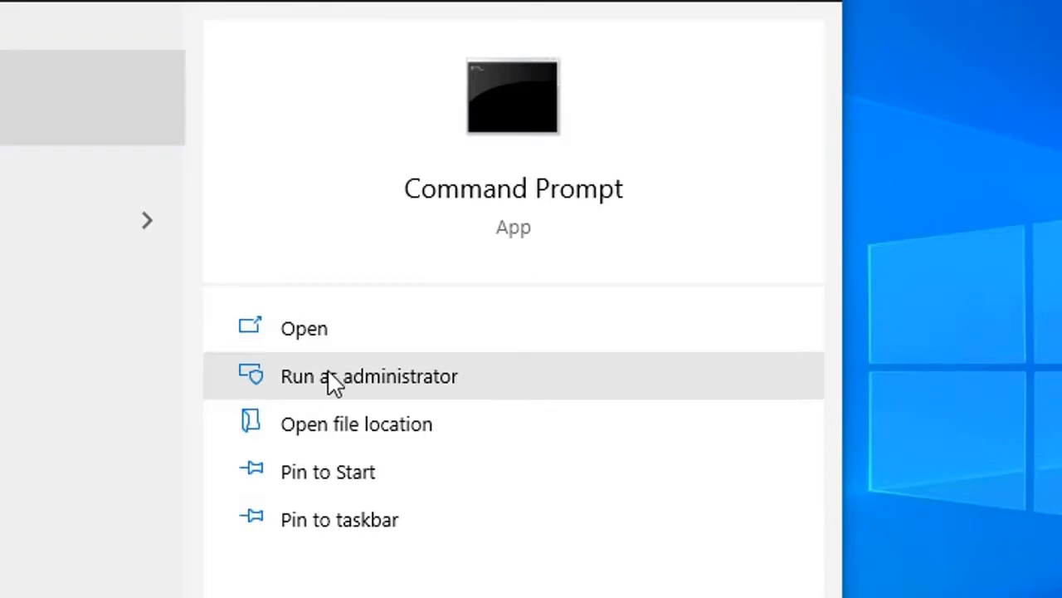
click(367, 376)
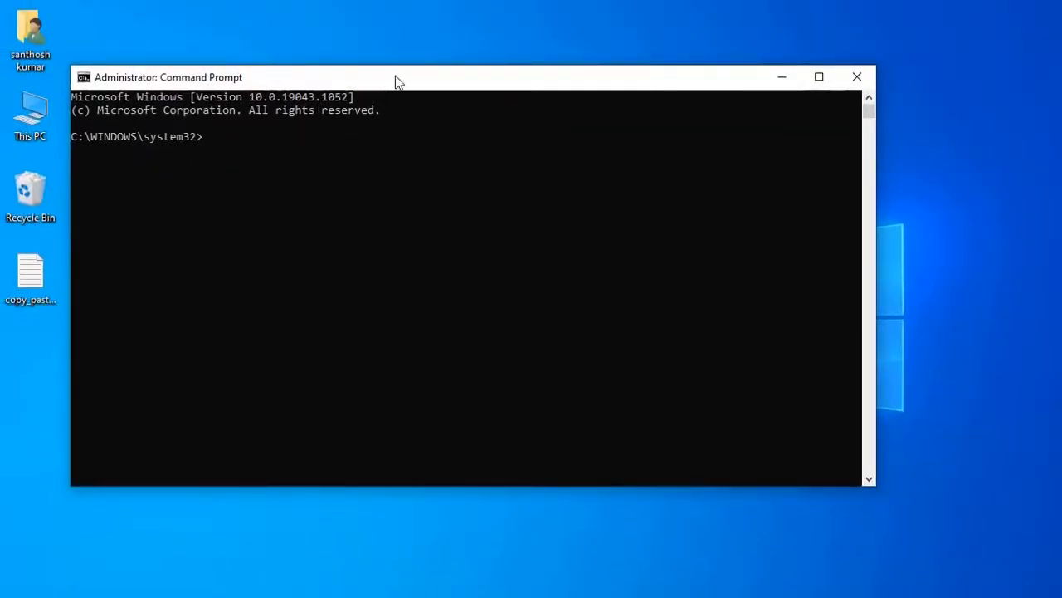
drag(398, 76, 508, 62)
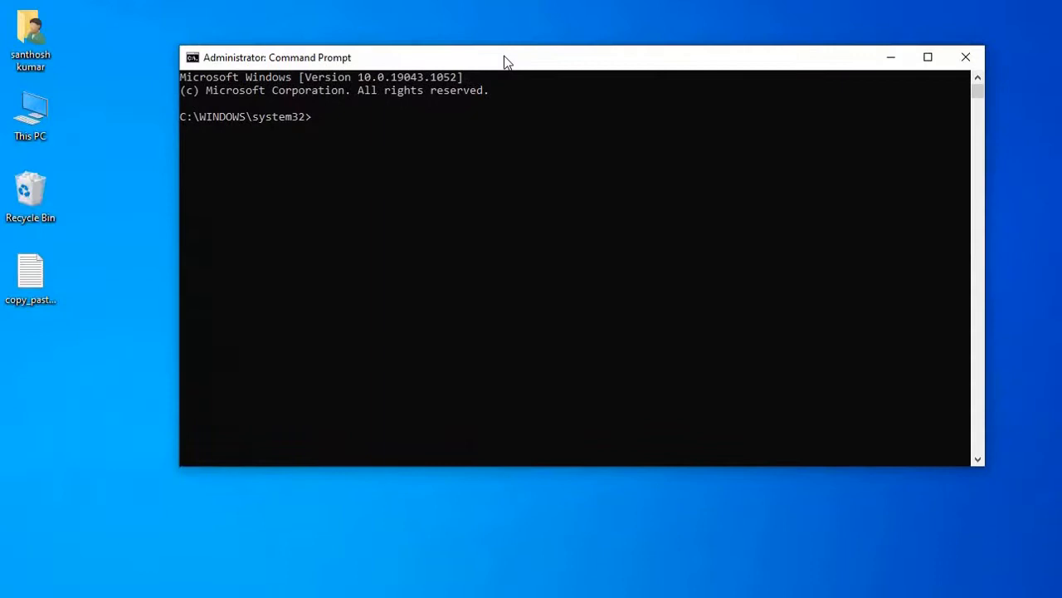
double_click(31, 274)
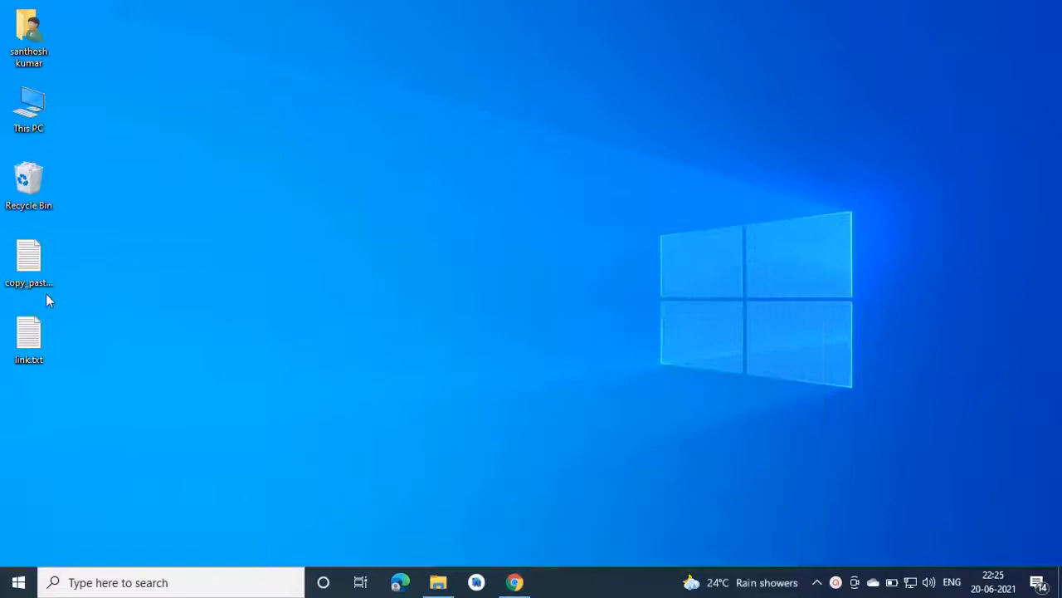
Open link.txt, go to the Sysinternals Autoruns page, and download Autoruns.zip
double_click(28, 333)
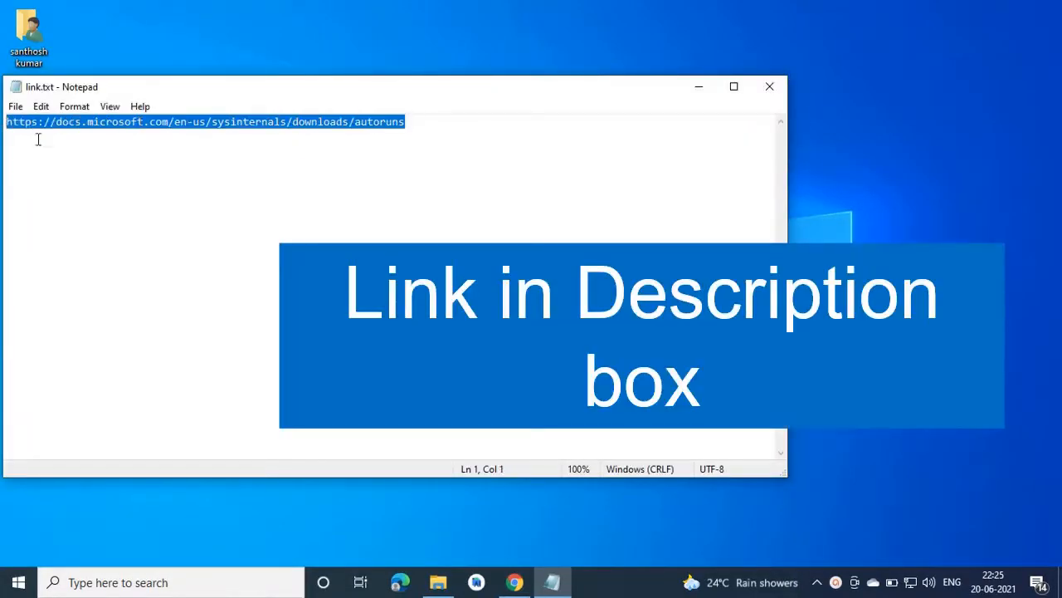
click(769, 86)
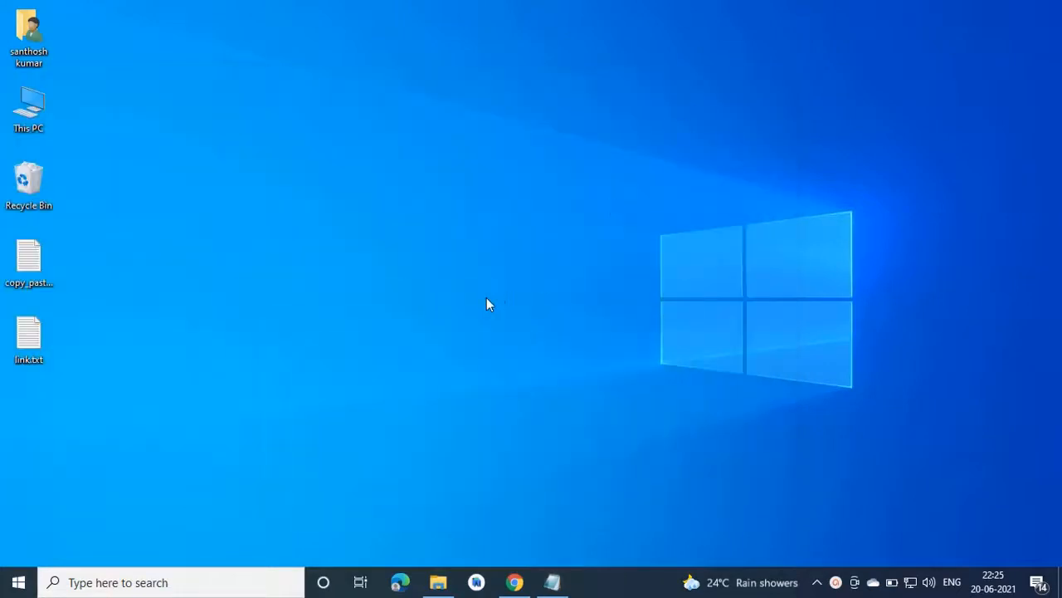
click(507, 580)
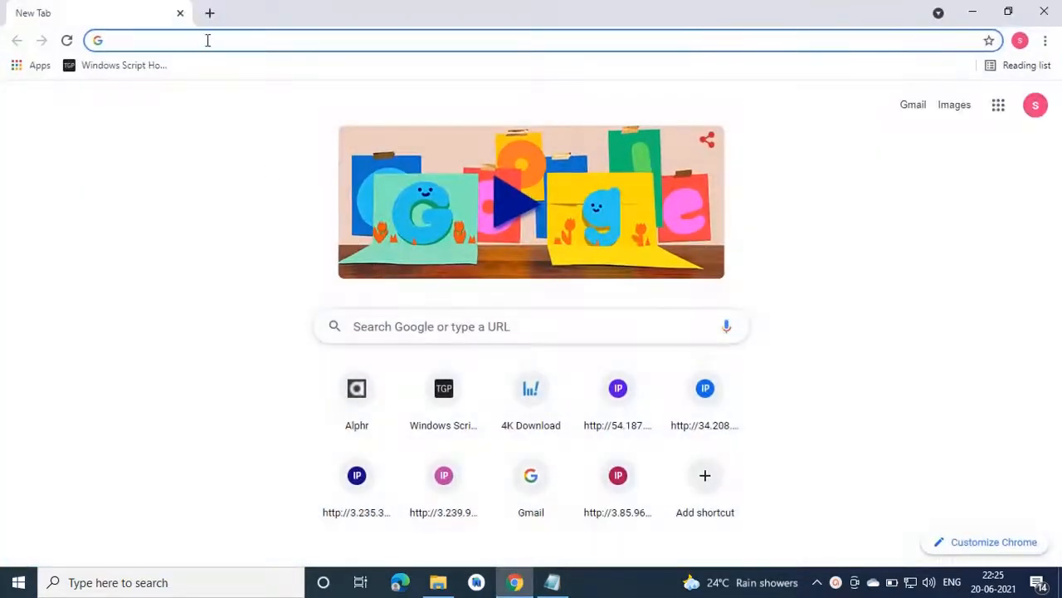
text(https://docs.microsoft.com/en-us/sysinternals/downloads/autoruns)
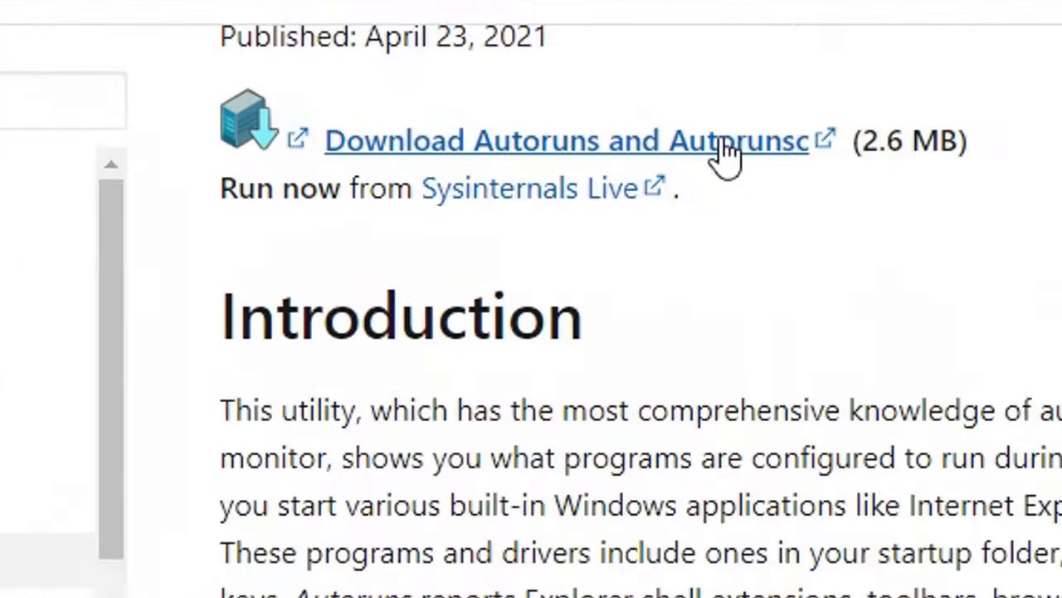
click(537, 140)
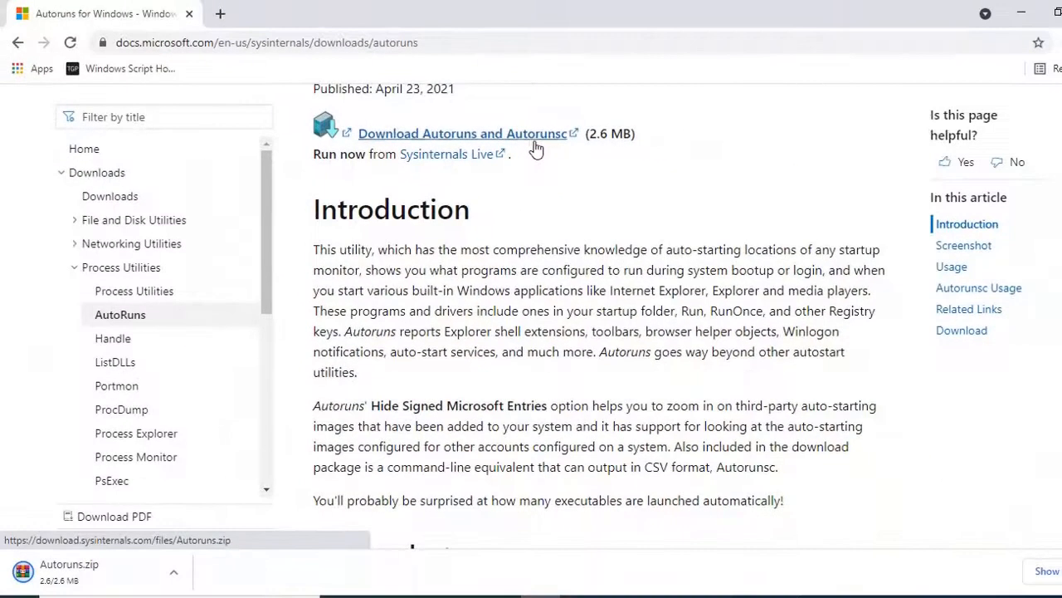
mouse_move(539, 152)
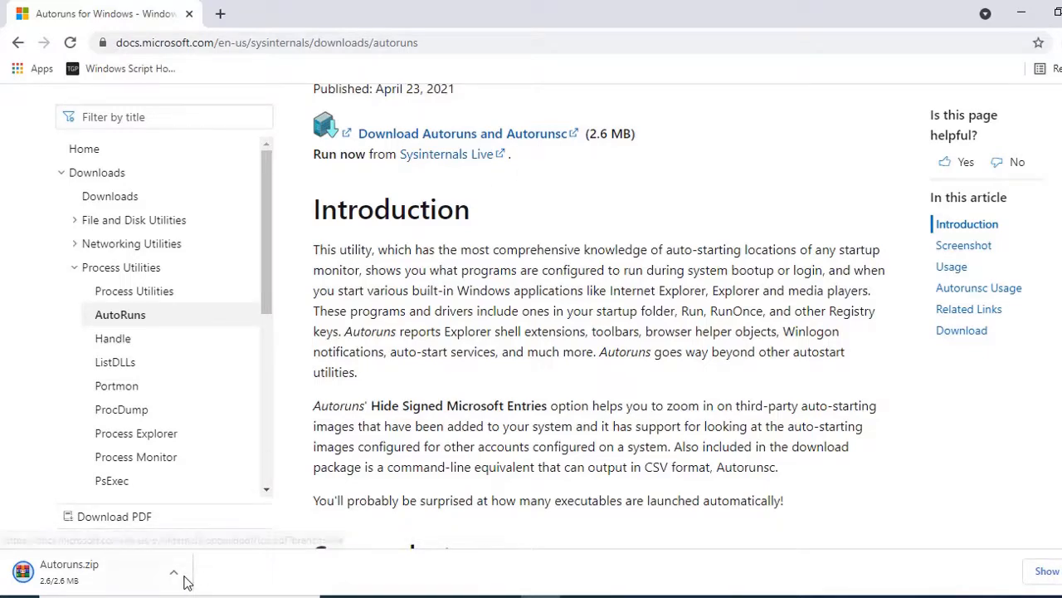
right_click(186, 106)
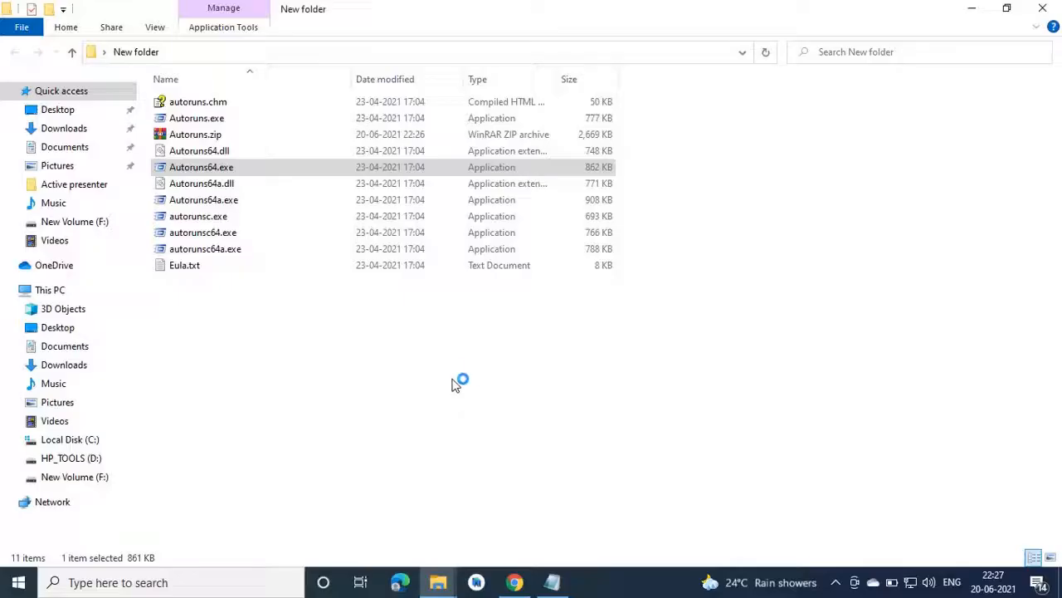
Accept the Sysinternals license, launch Autoruns64.exe, and maximize its window
double_click(201, 167)
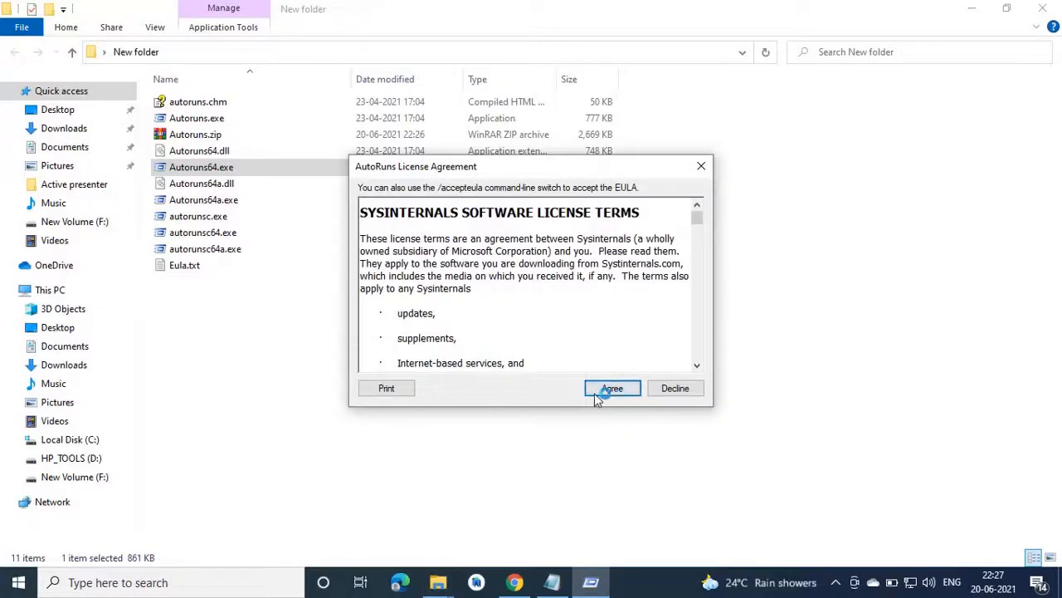
click(612, 387)
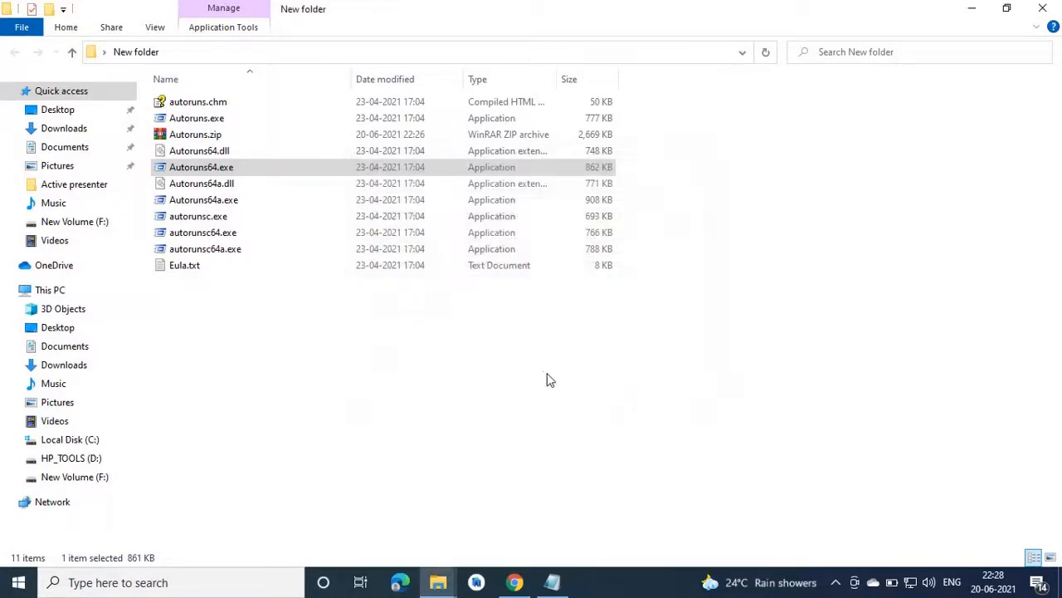
double_click(202, 167)
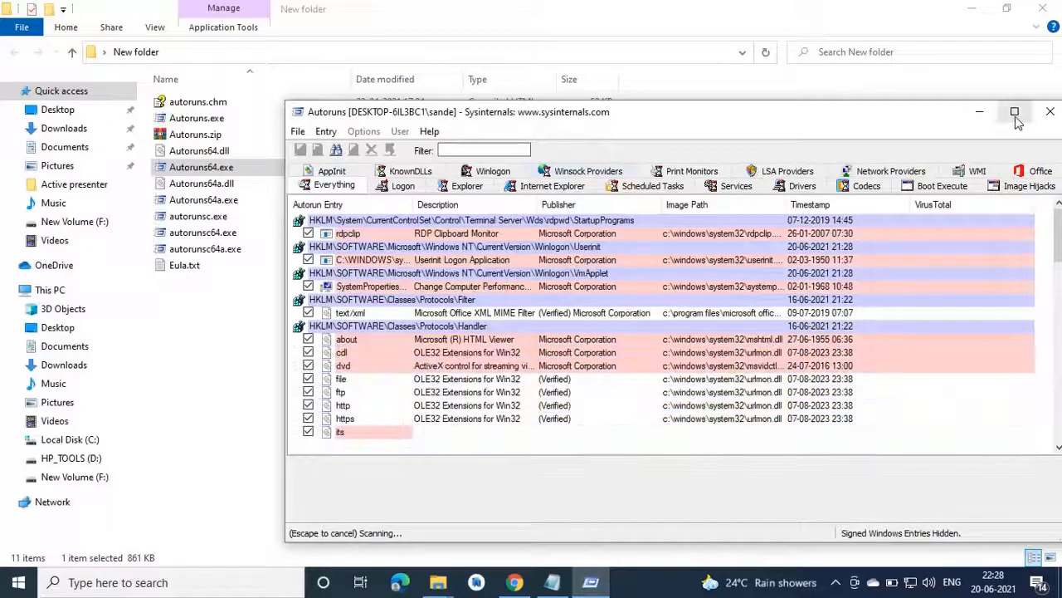
click(1015, 111)
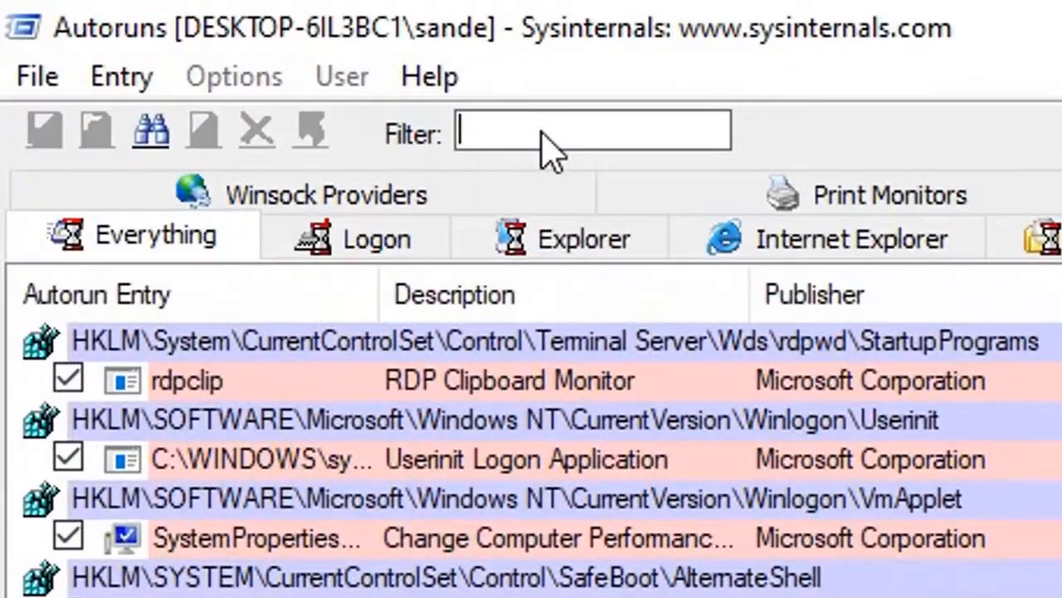
Filter Autoruns entries for 'wscript' and delete the OnScreen Control entry
text(w)
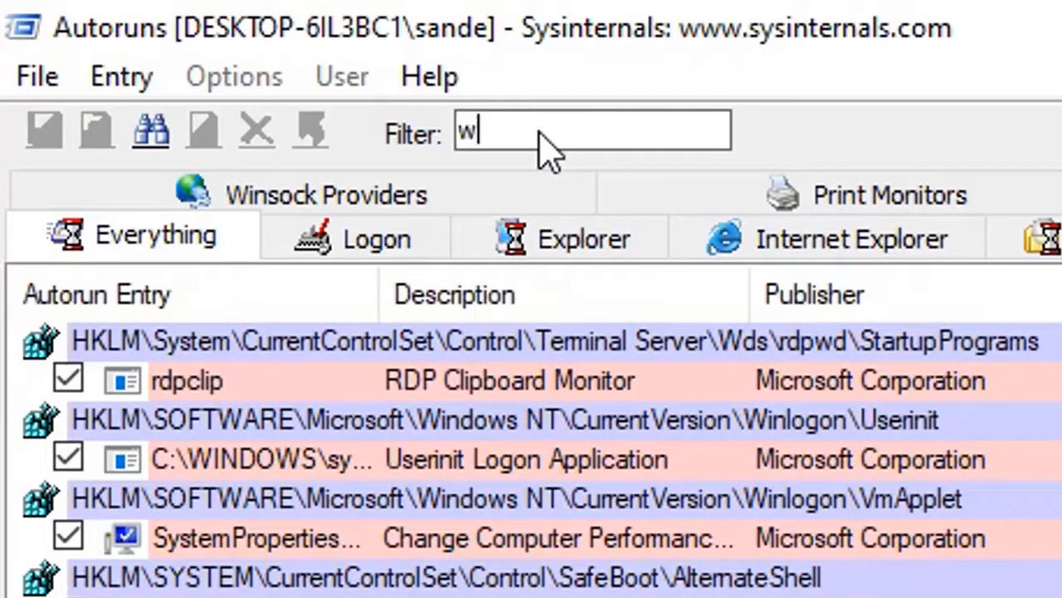
text(scr)
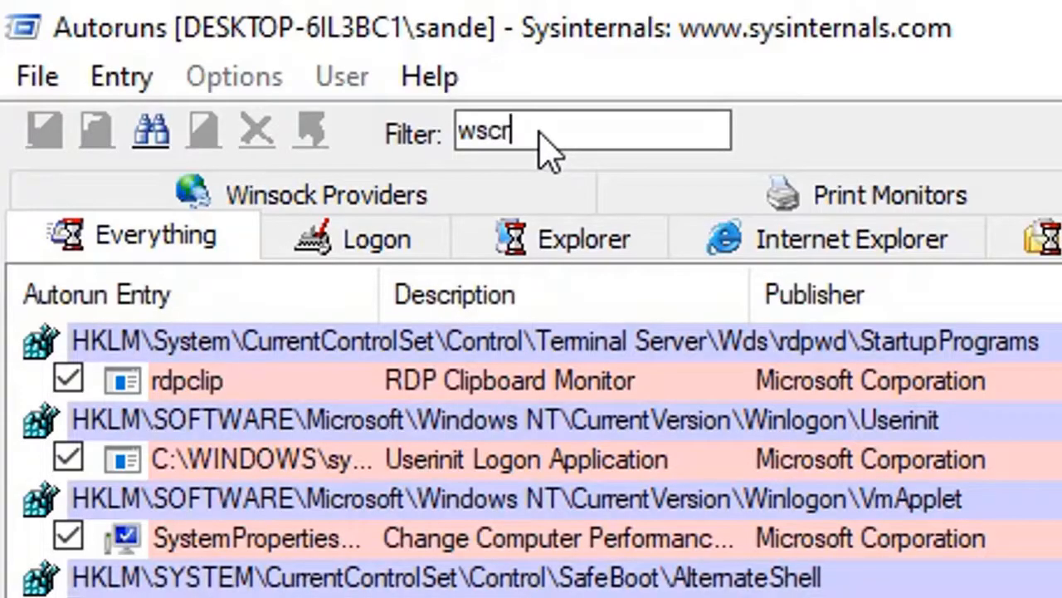
text(ipt)
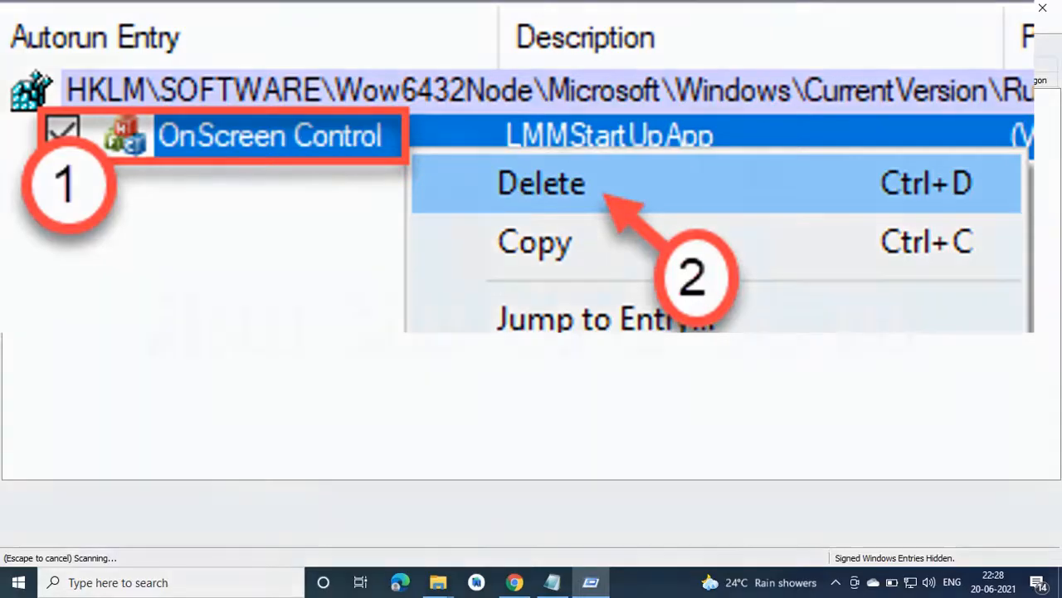
click(540, 184)
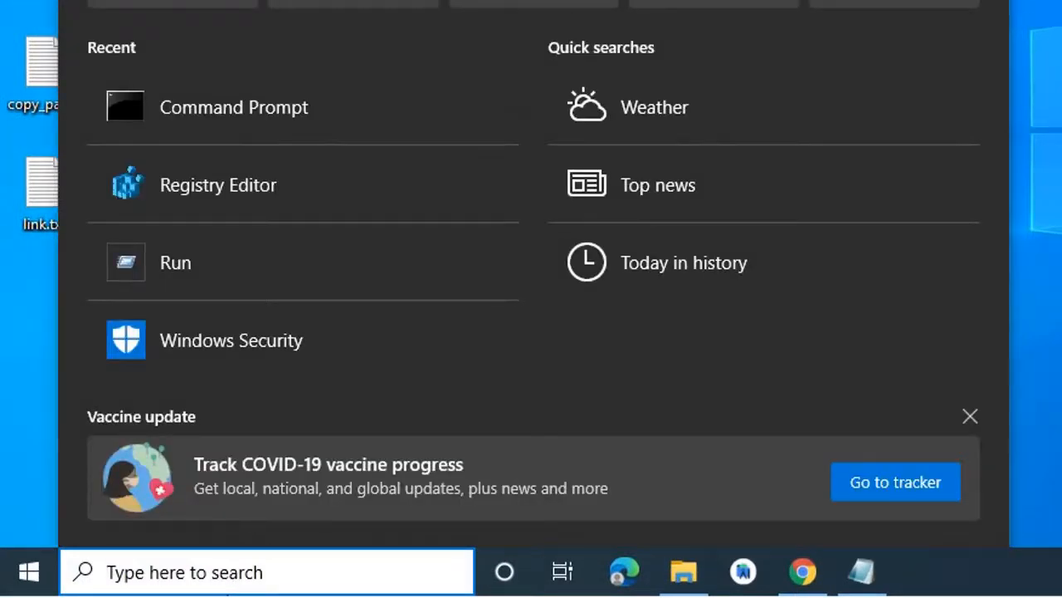
Open an administrator Command Prompt and run sfc /scannow
text(cmd)
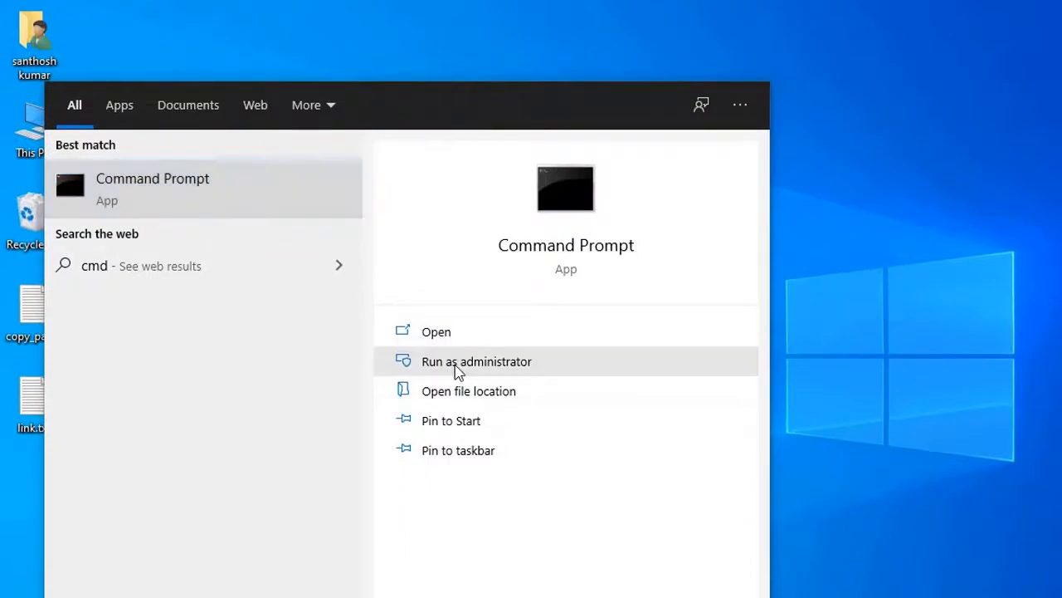
click(476, 361)
text(sfc /sc)
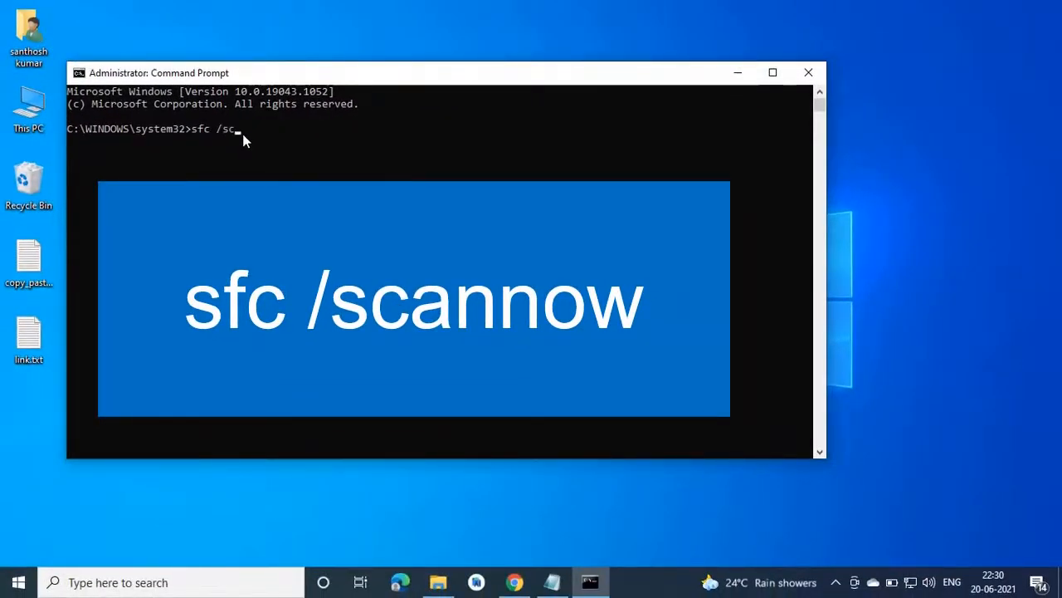
text(annow)
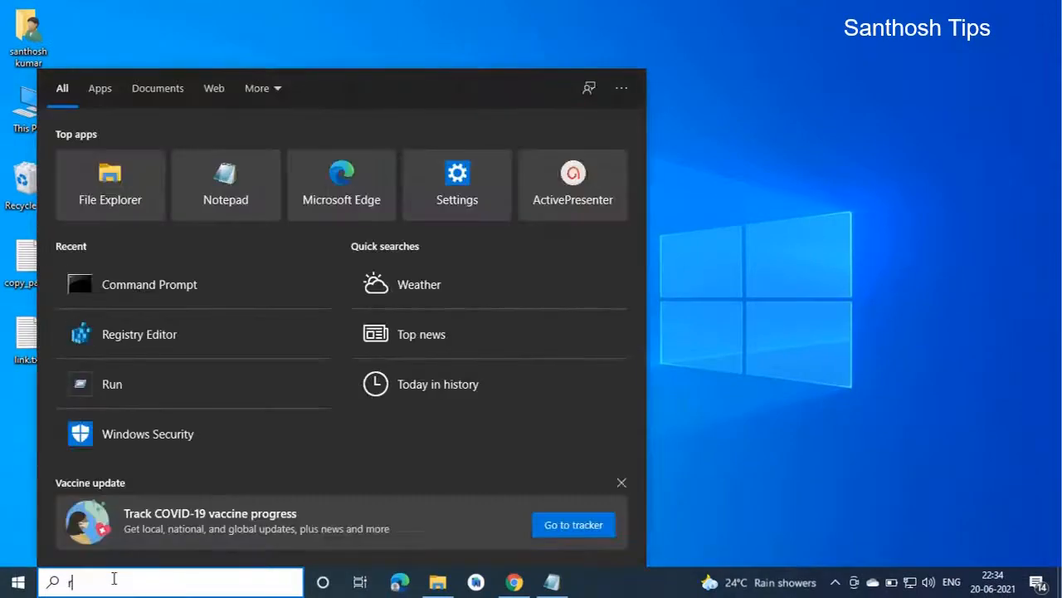
Launch System Restore by entering 'rstrui' in the Run dialog
text(un)
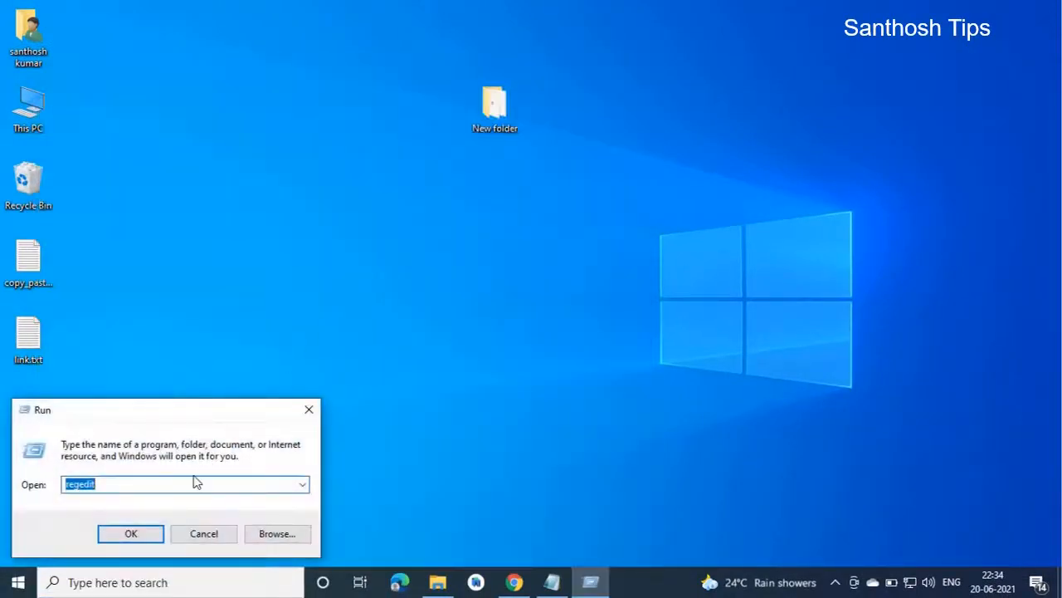
text(rs)
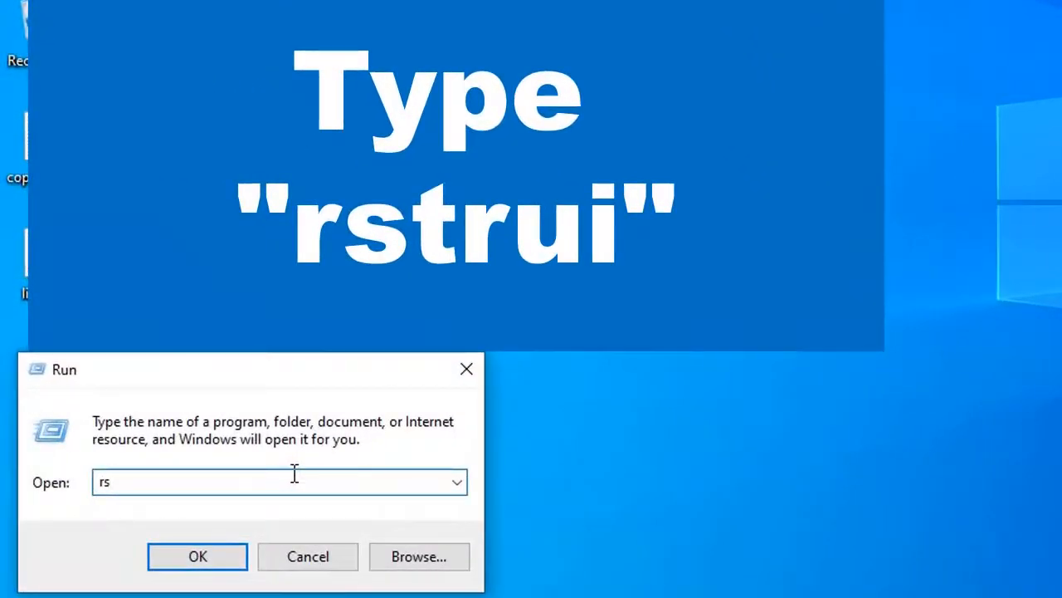
text(trui)
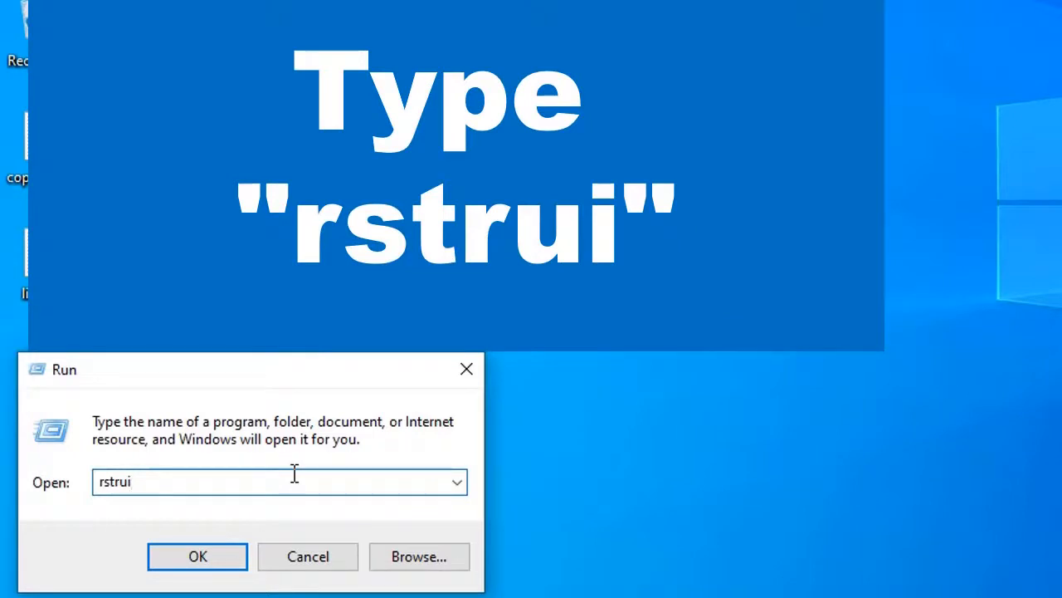
click(197, 556)
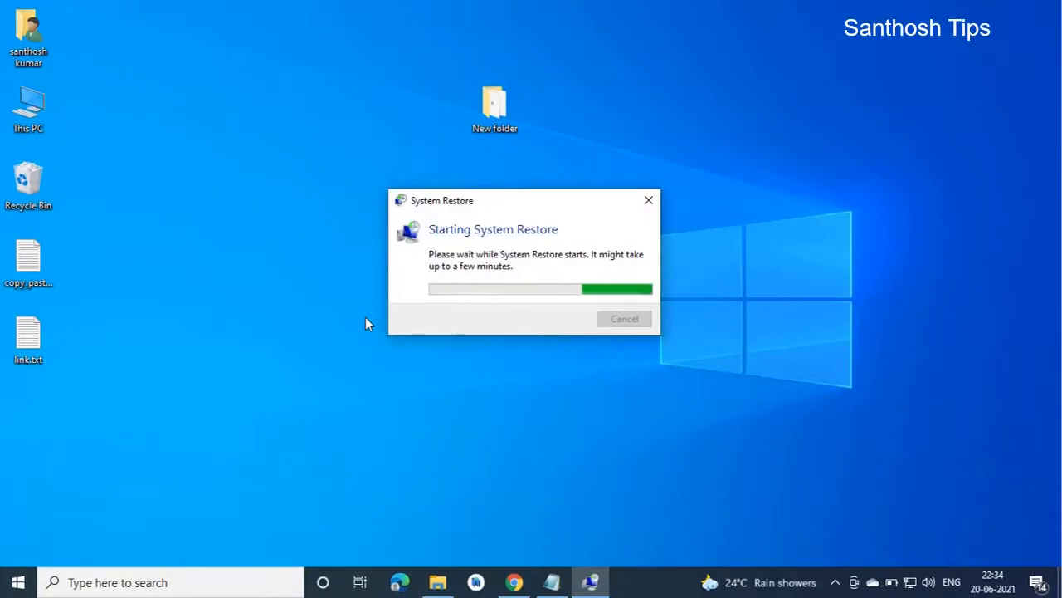
mouse_move(391, 351)
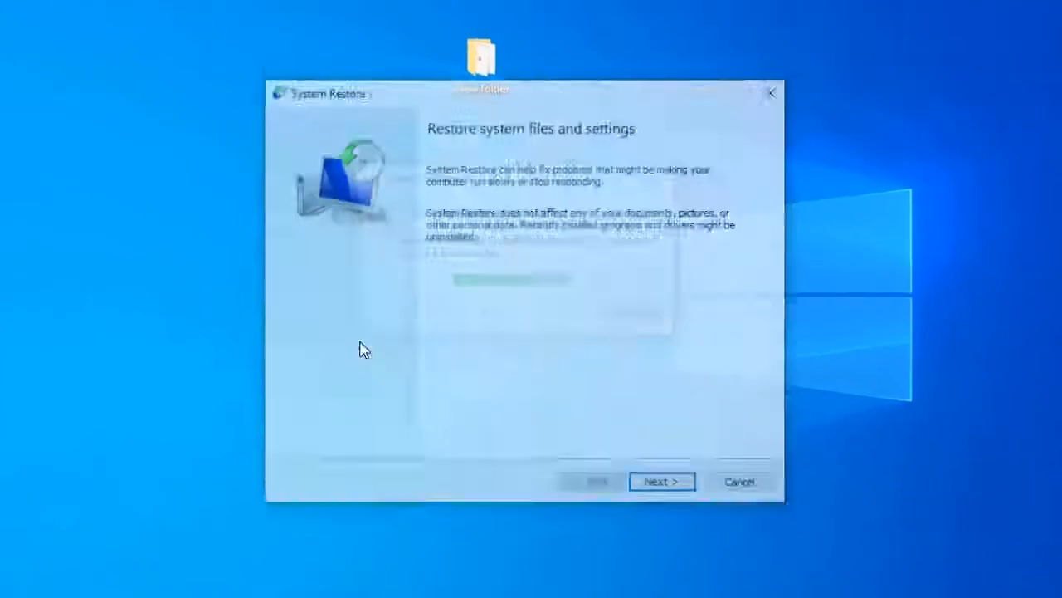
Pick the Automatic Restore Point and advance to the C: drive confirmation page
click(660, 481)
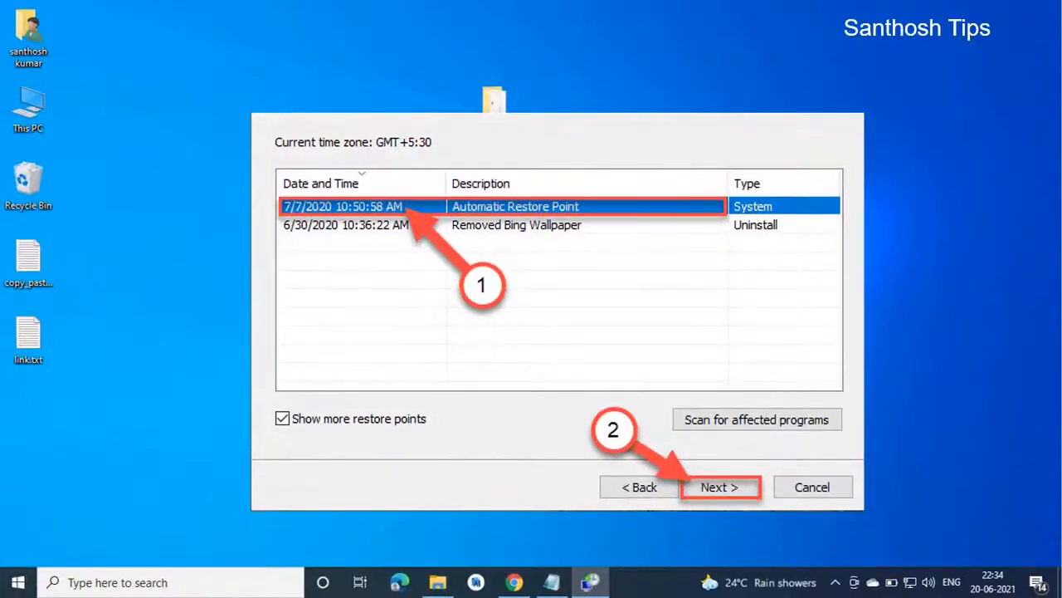
click(720, 487)
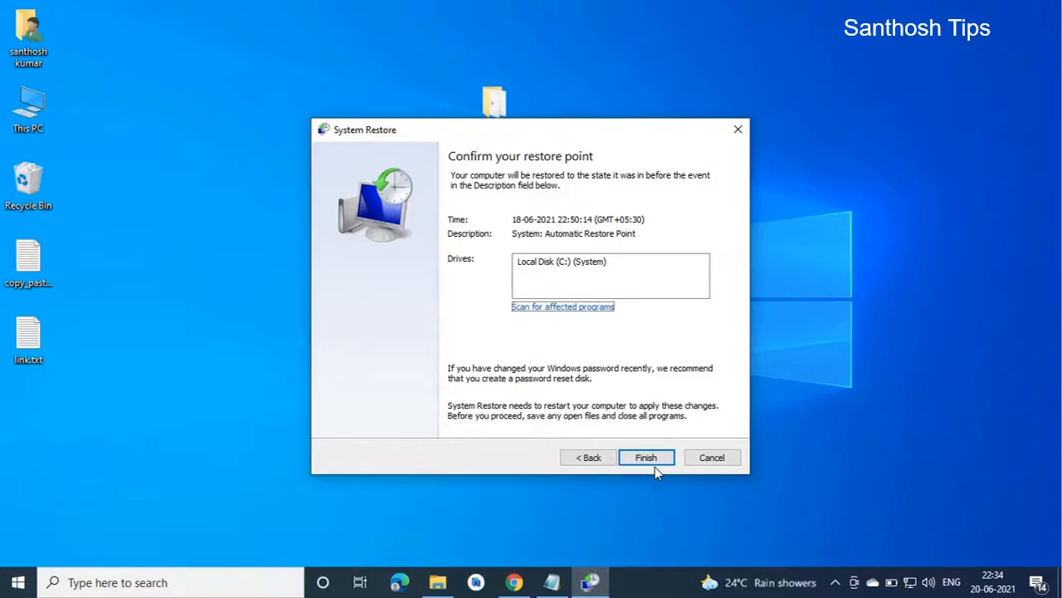
mouse_move(615, 530)
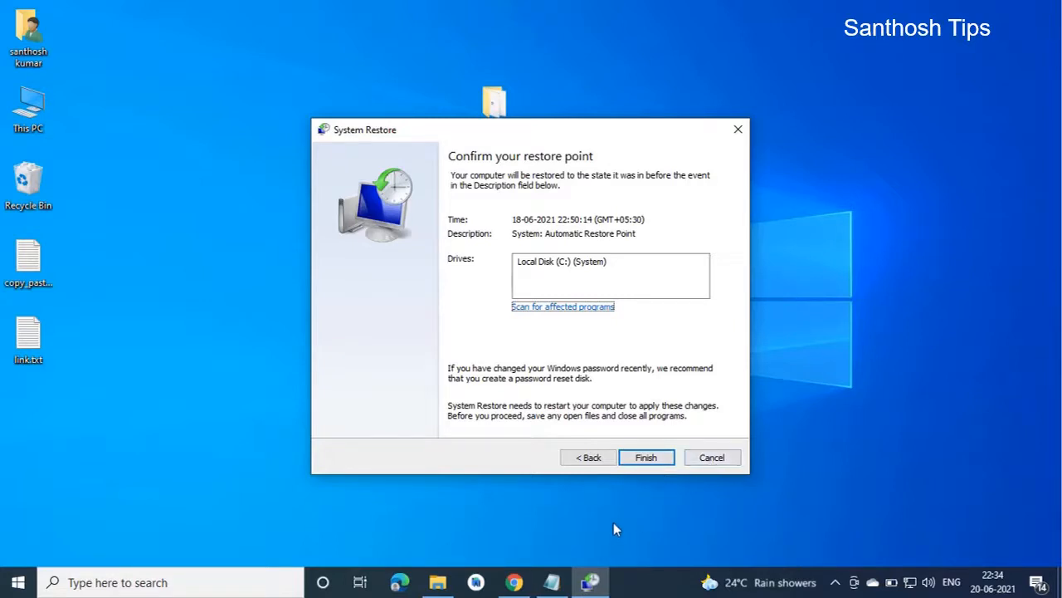